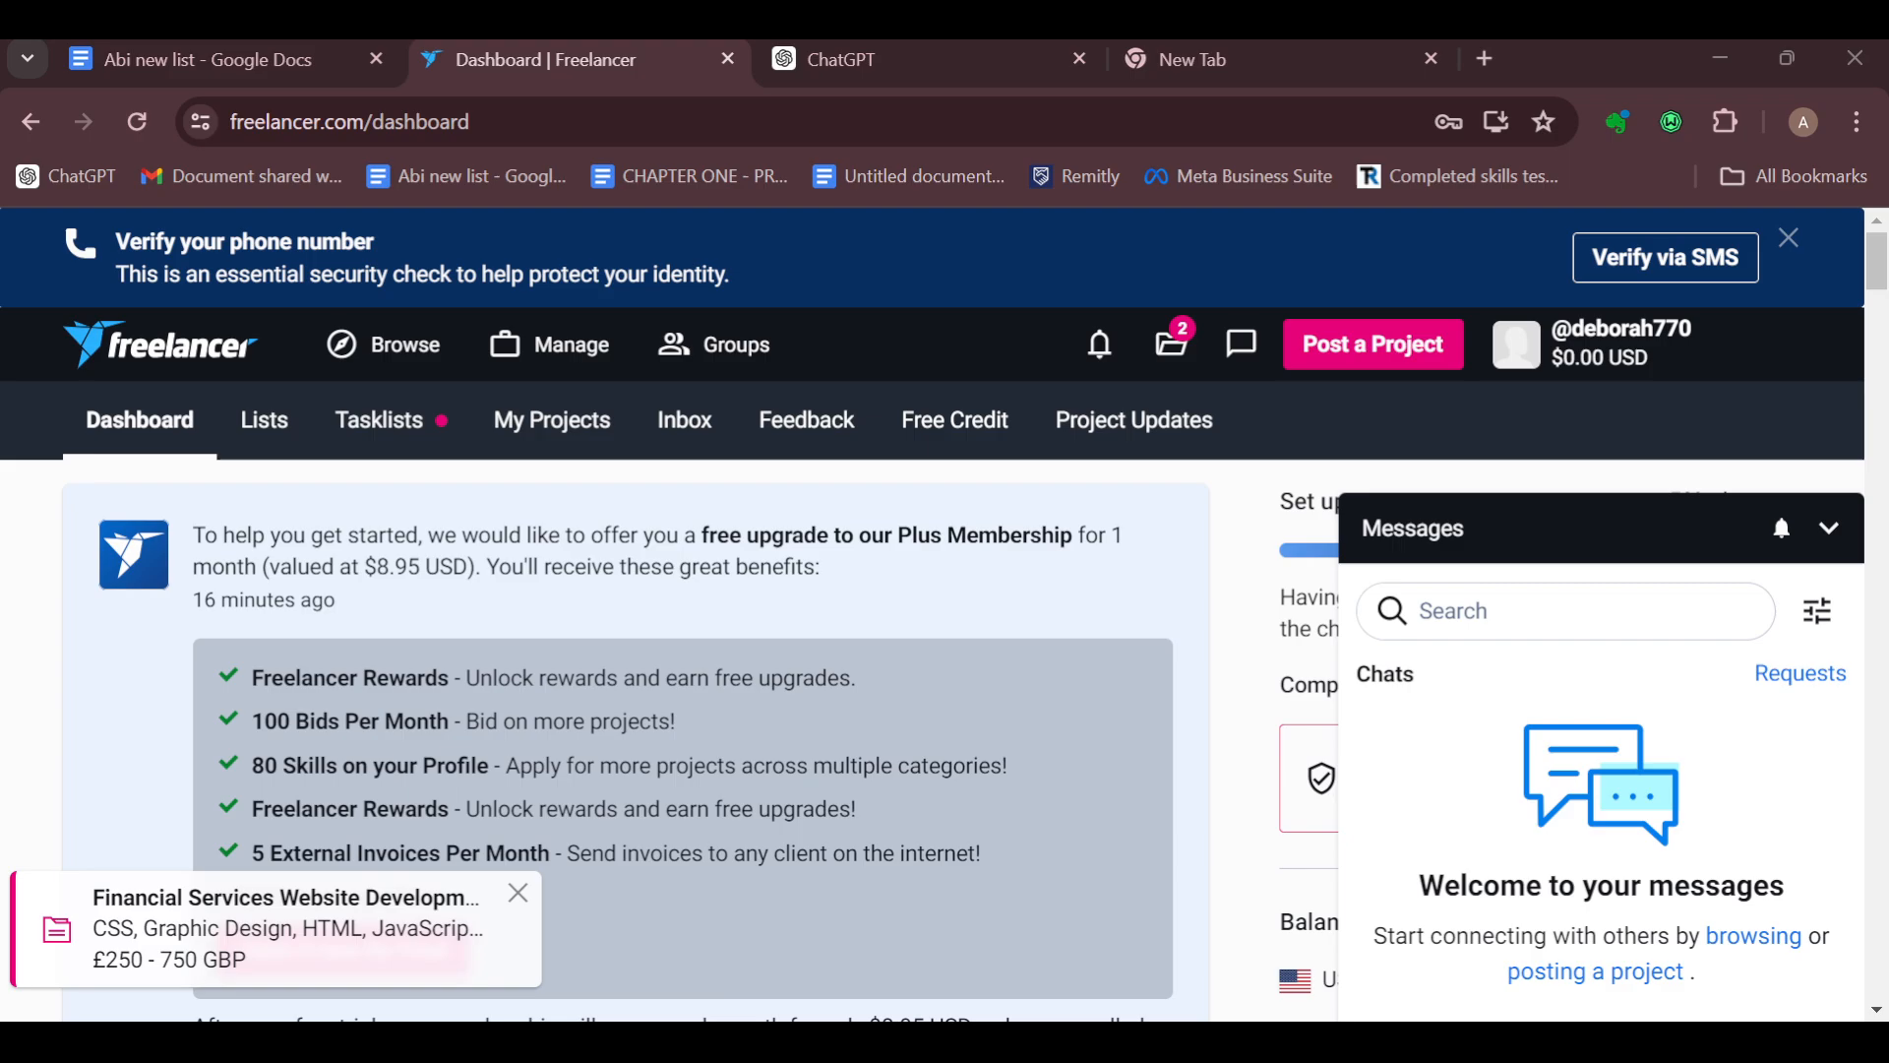
- Open the Settings page from the username's Account dropdown to show Profile Details
click(1515, 343)
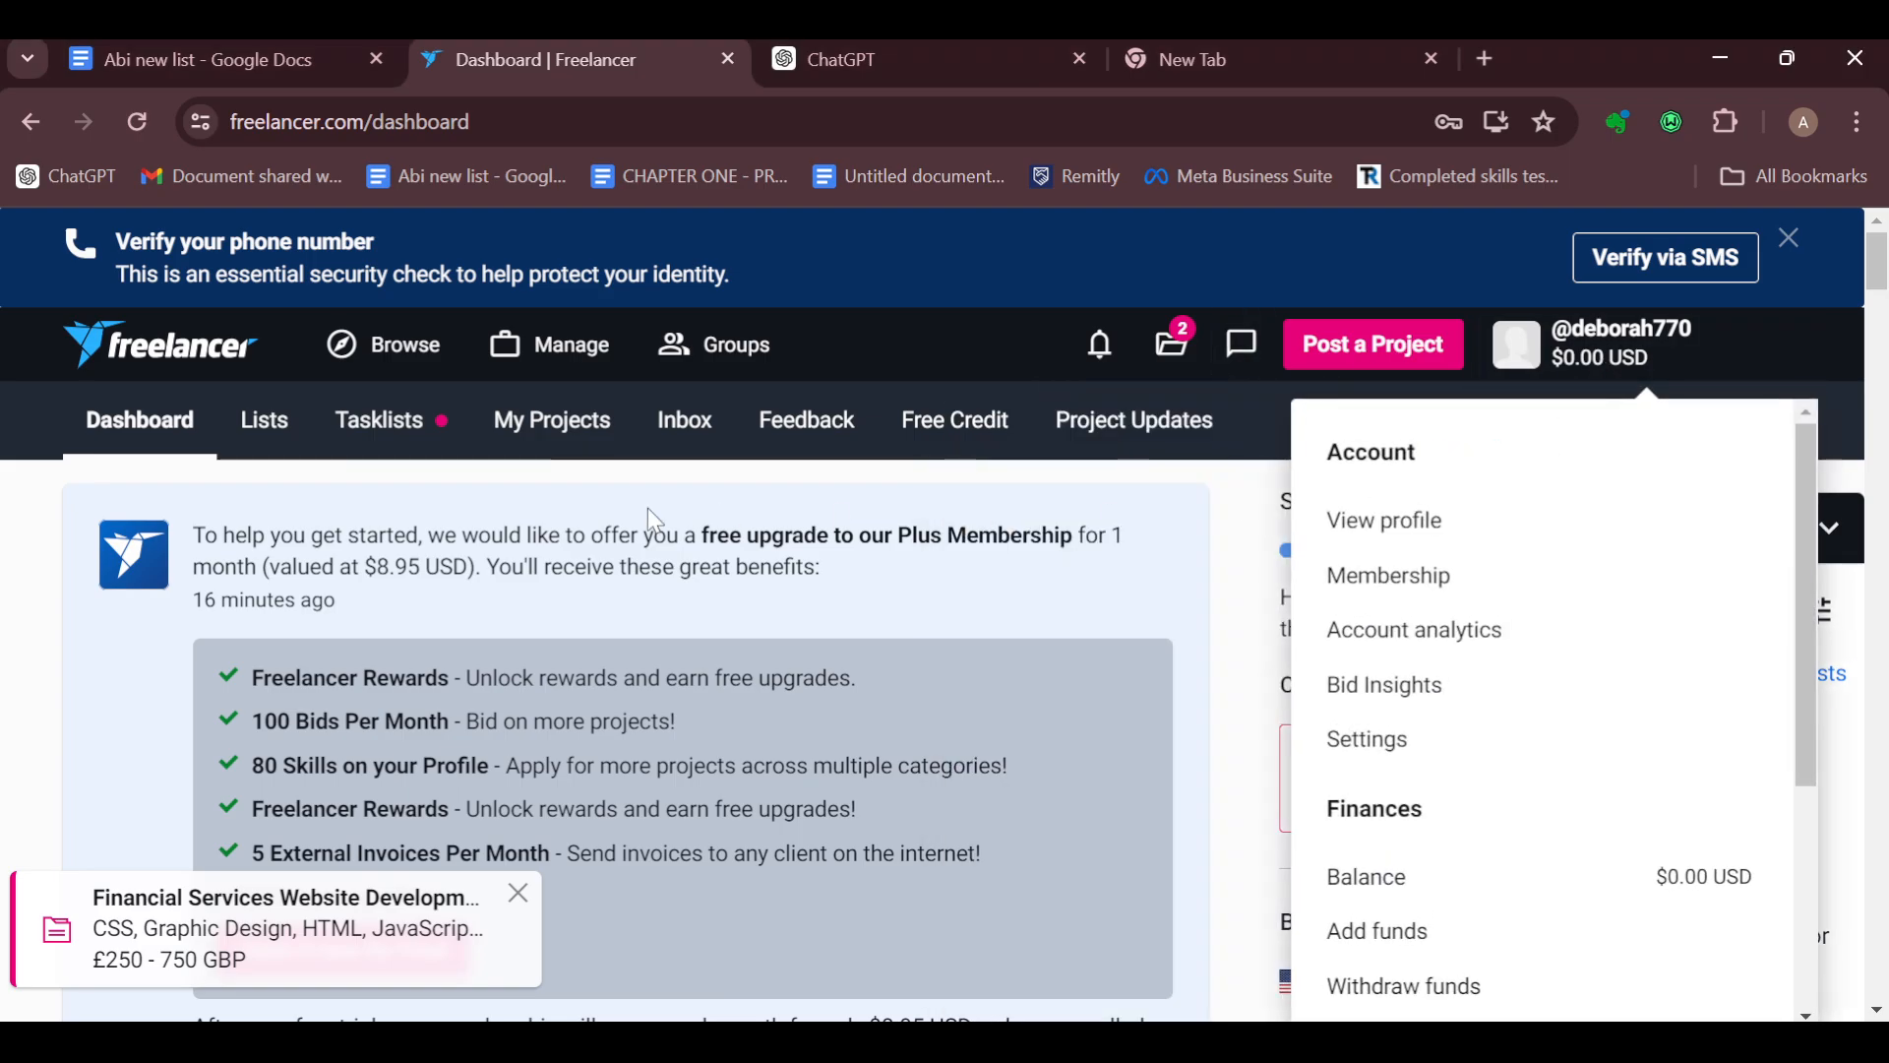
click(1240, 344)
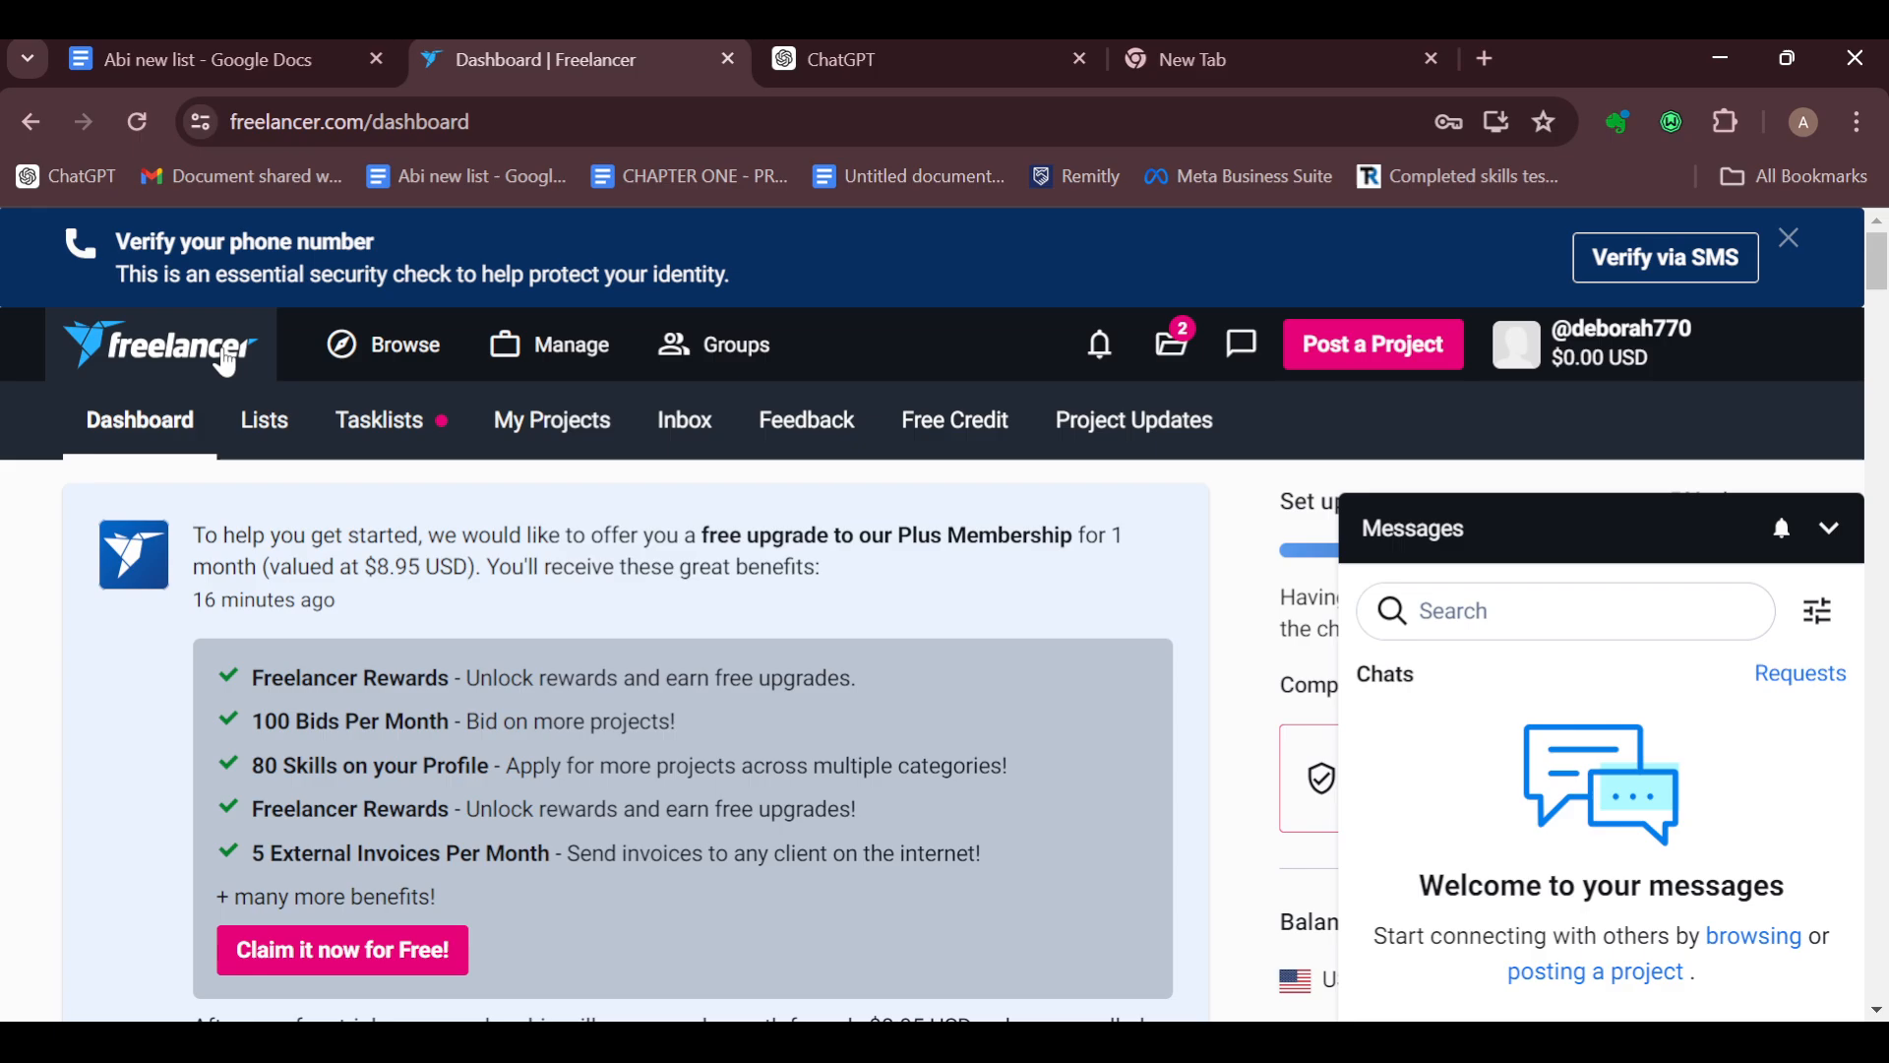
click(714, 345)
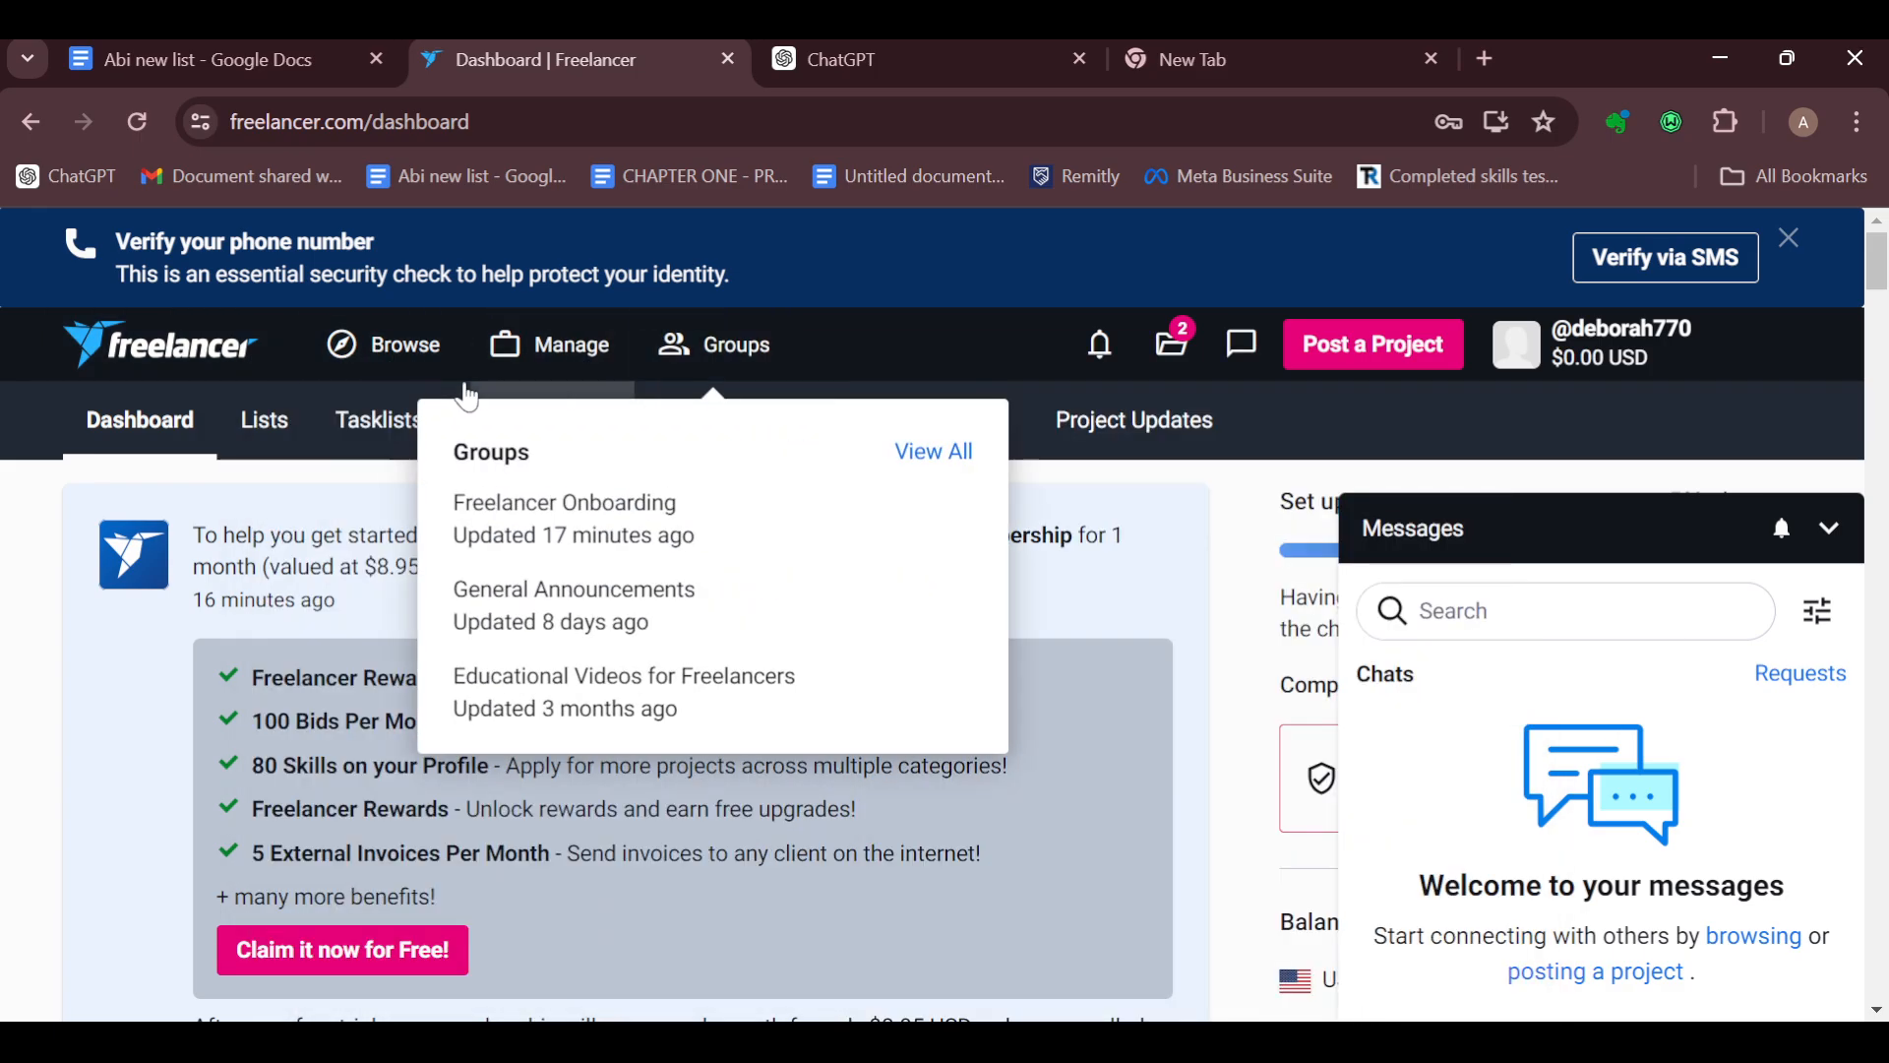
mouse_move(264, 419)
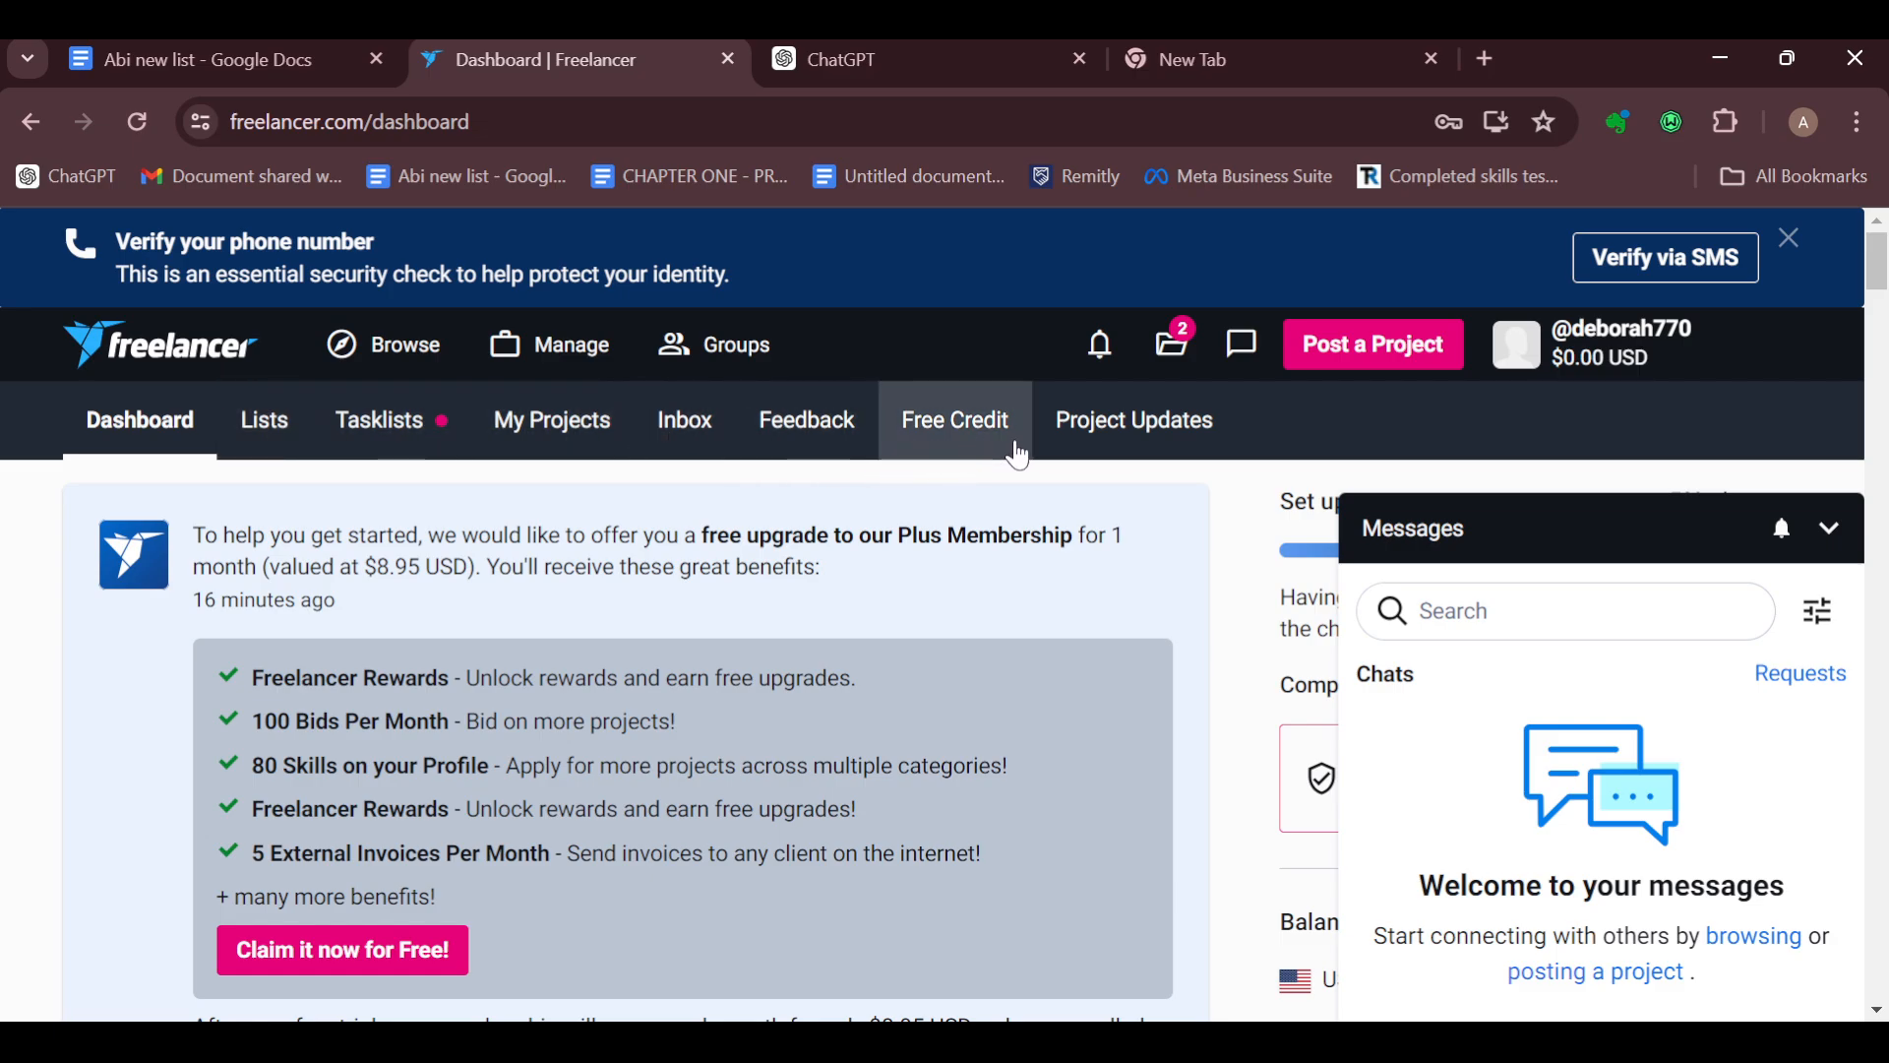
mouse_move(1252, 459)
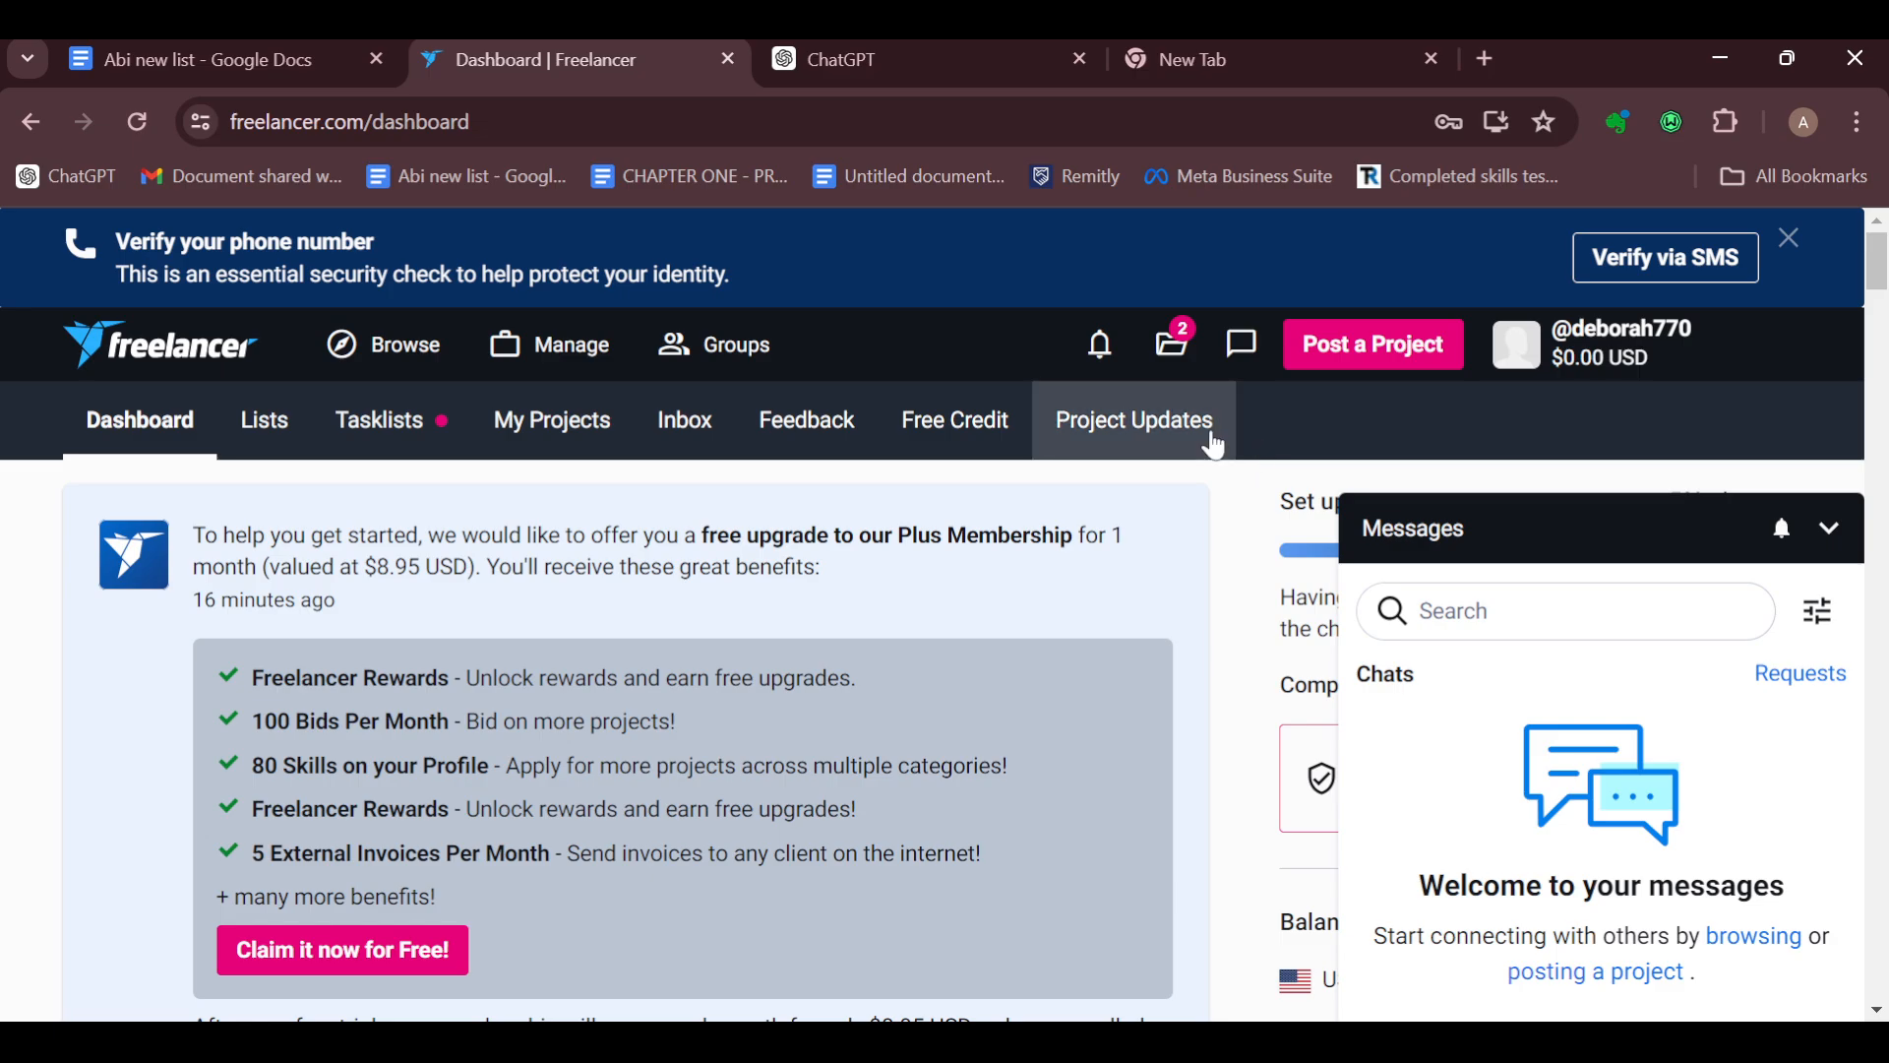
click(1593, 344)
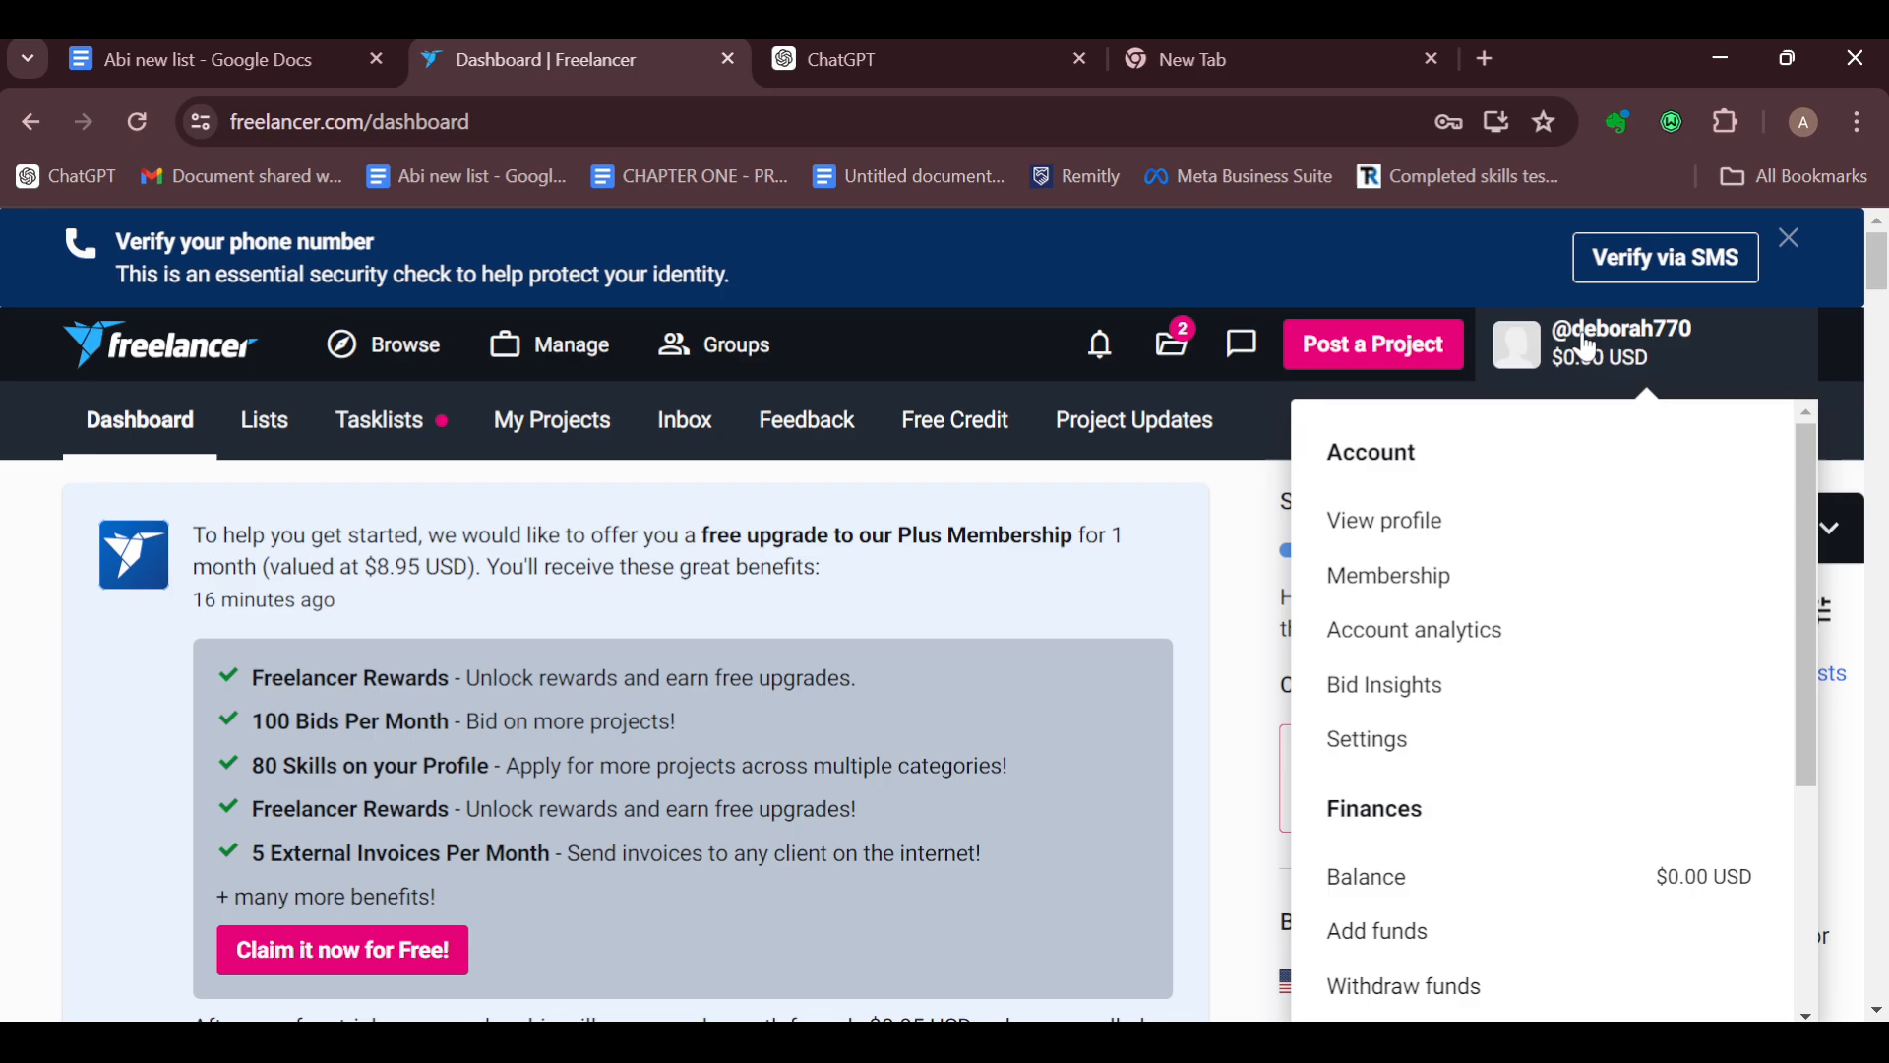
mouse_move(1407, 485)
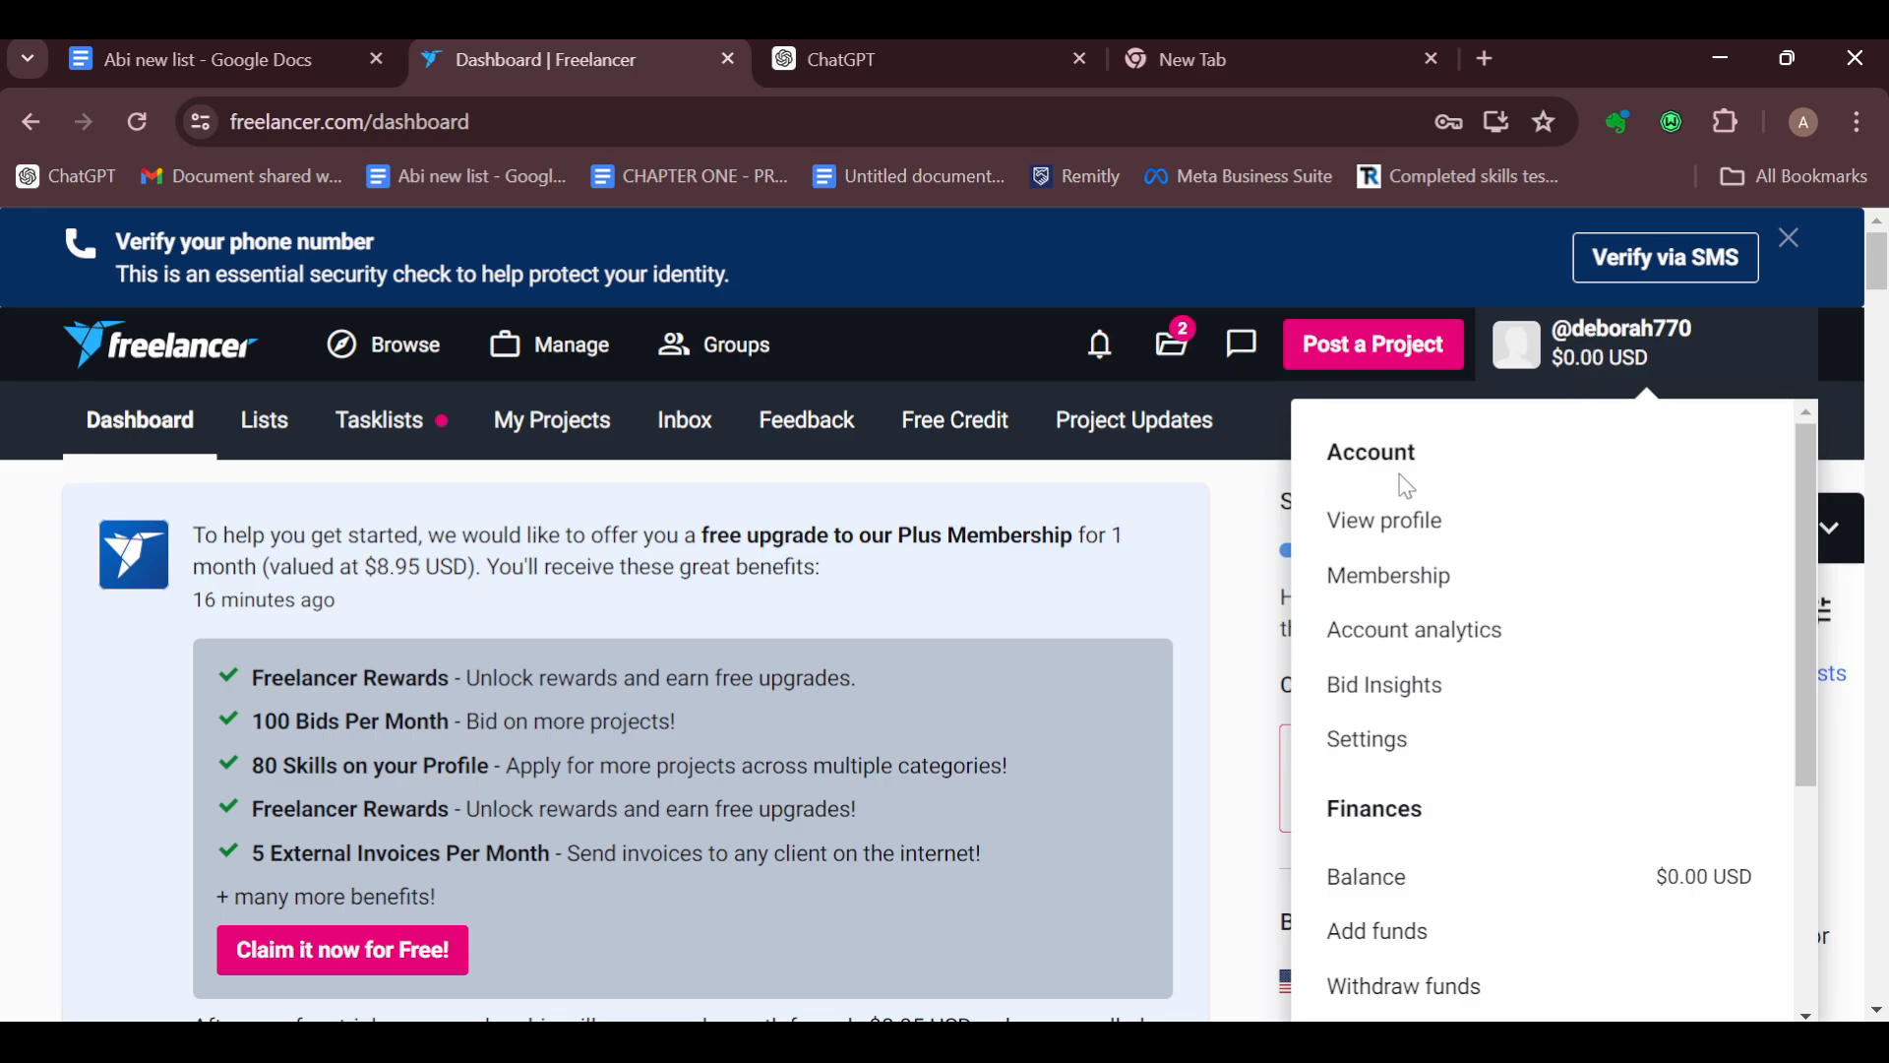
mouse_move(1413, 629)
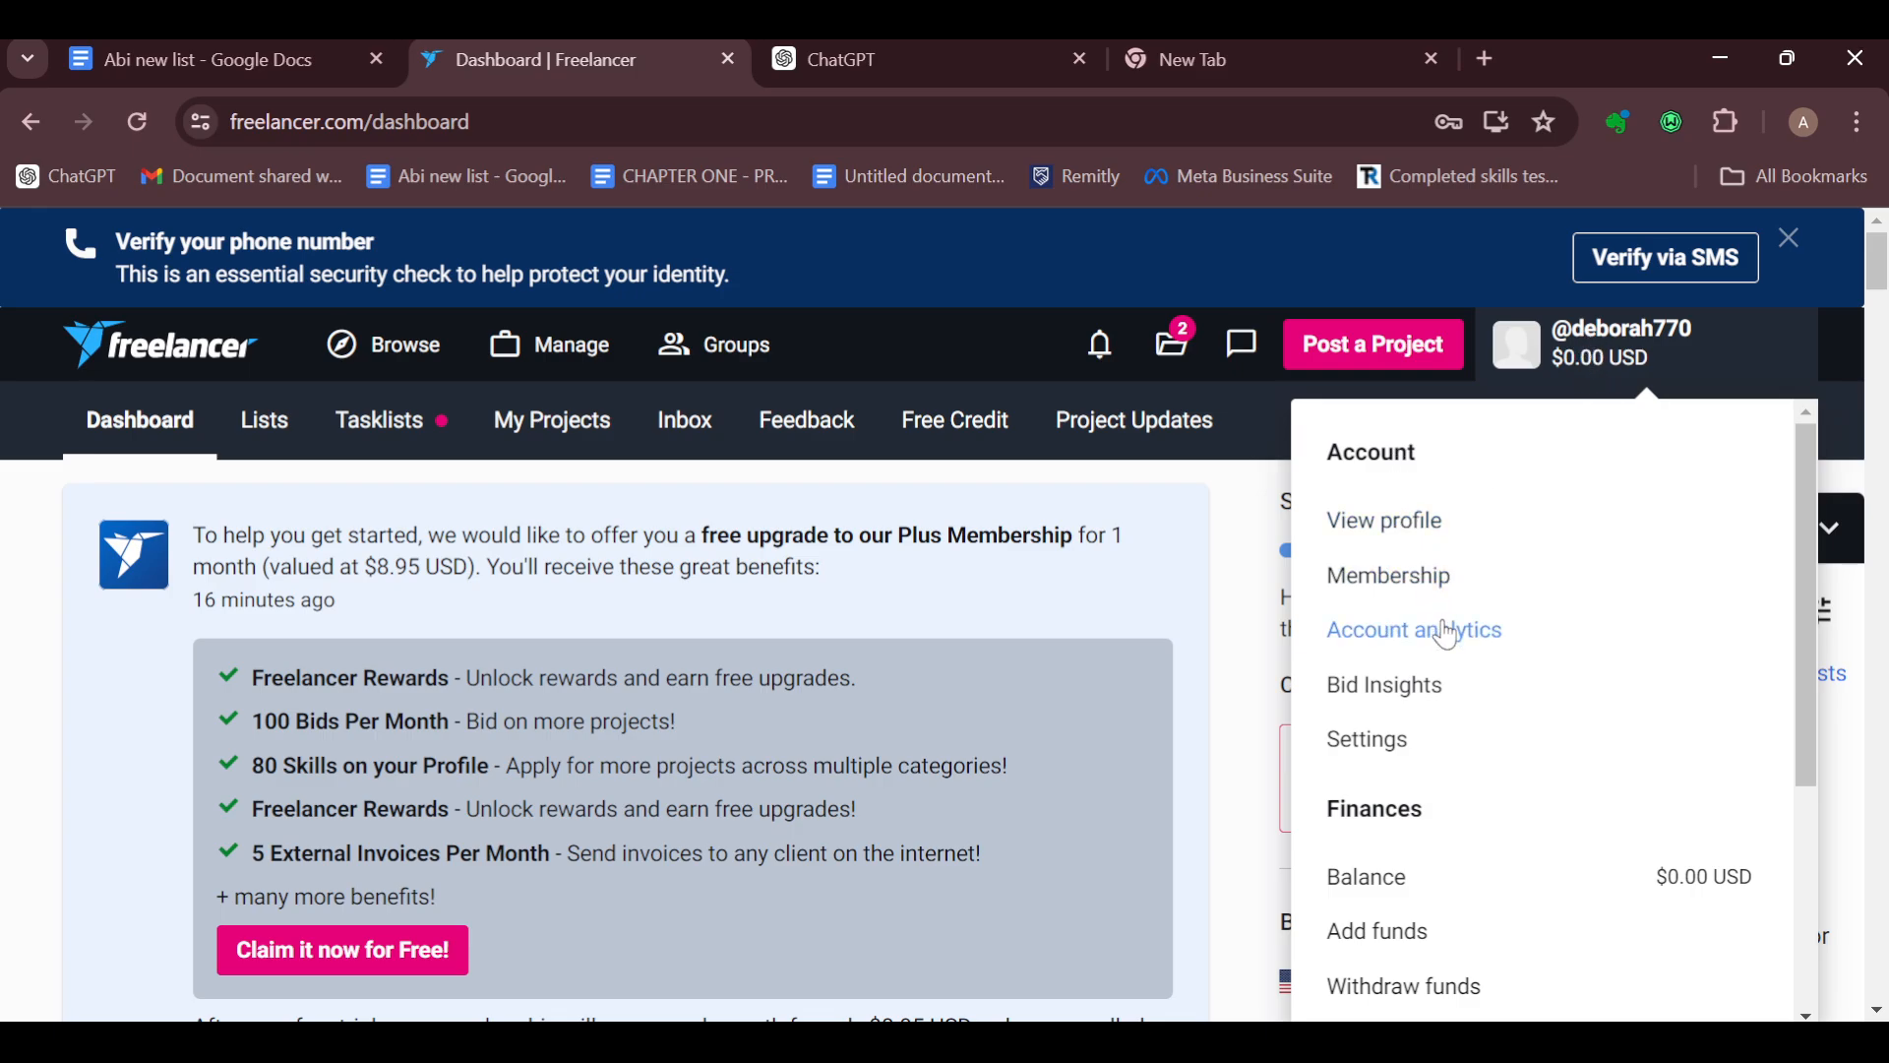
mouse_move(1383, 685)
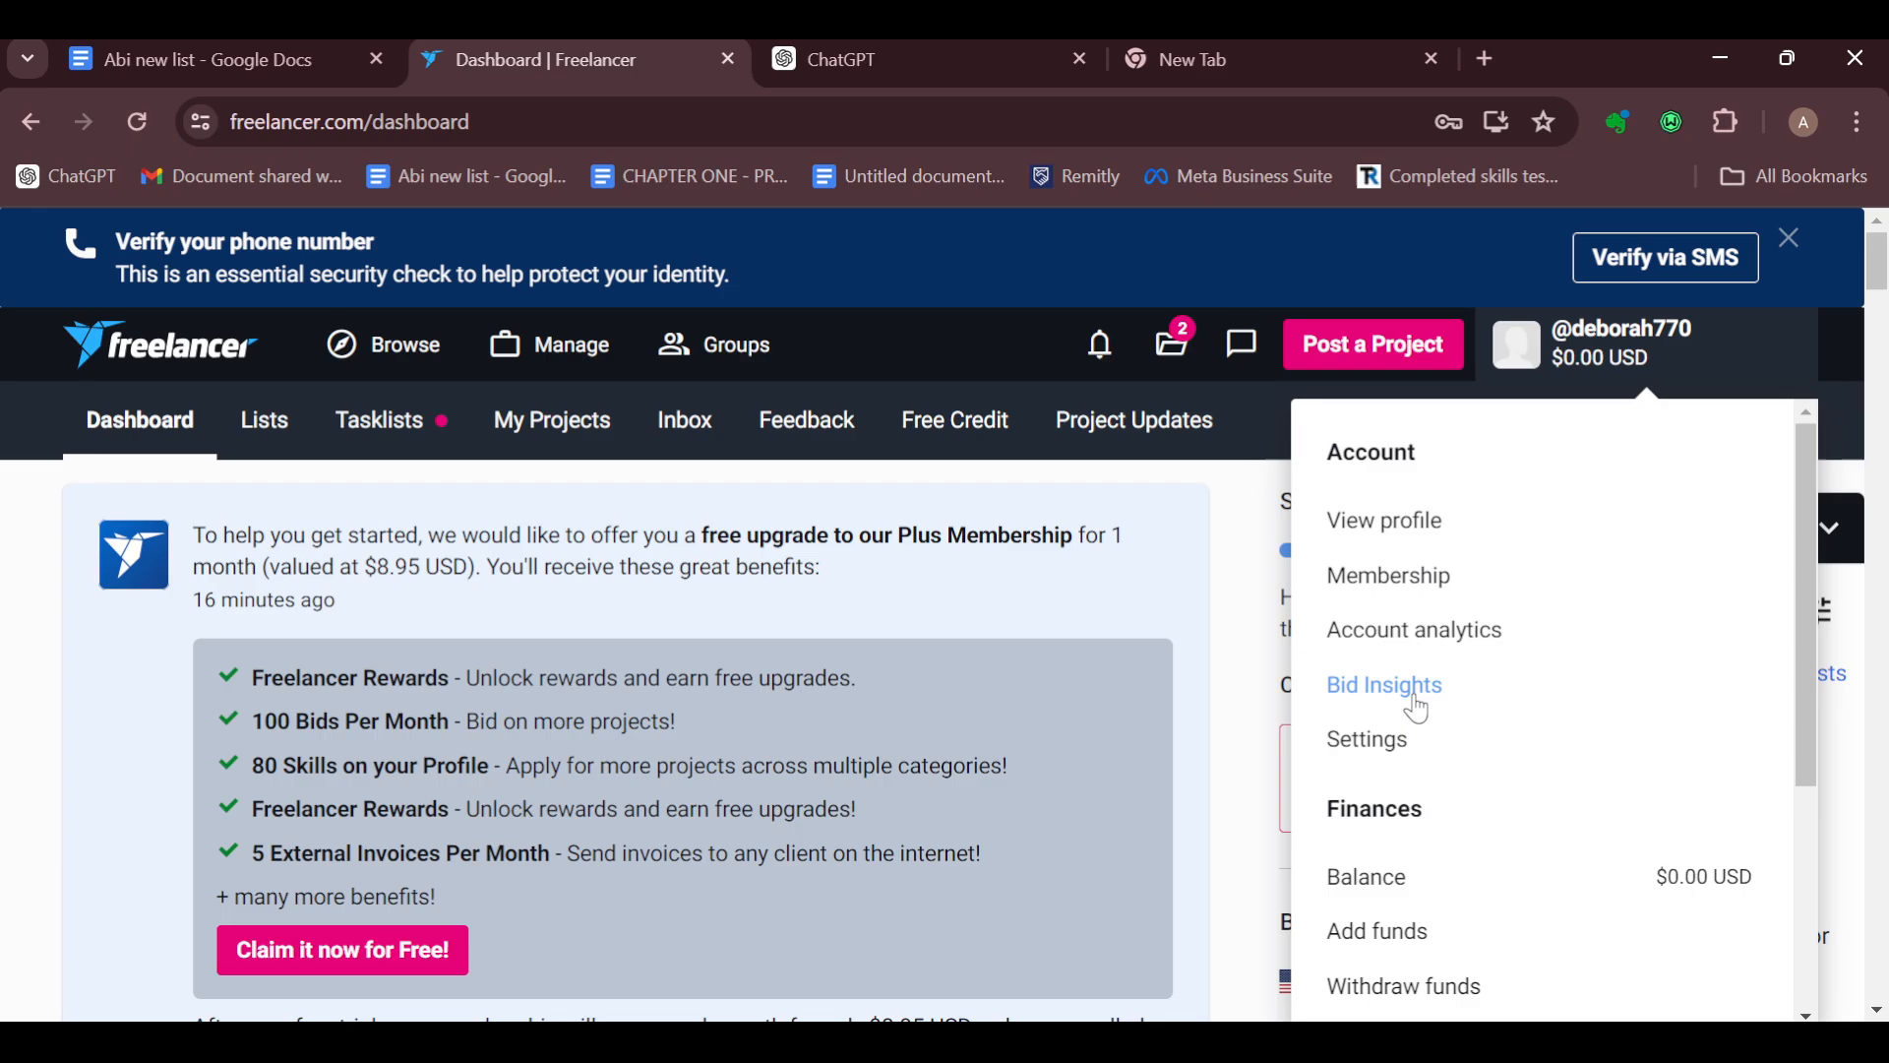
click(1241, 344)
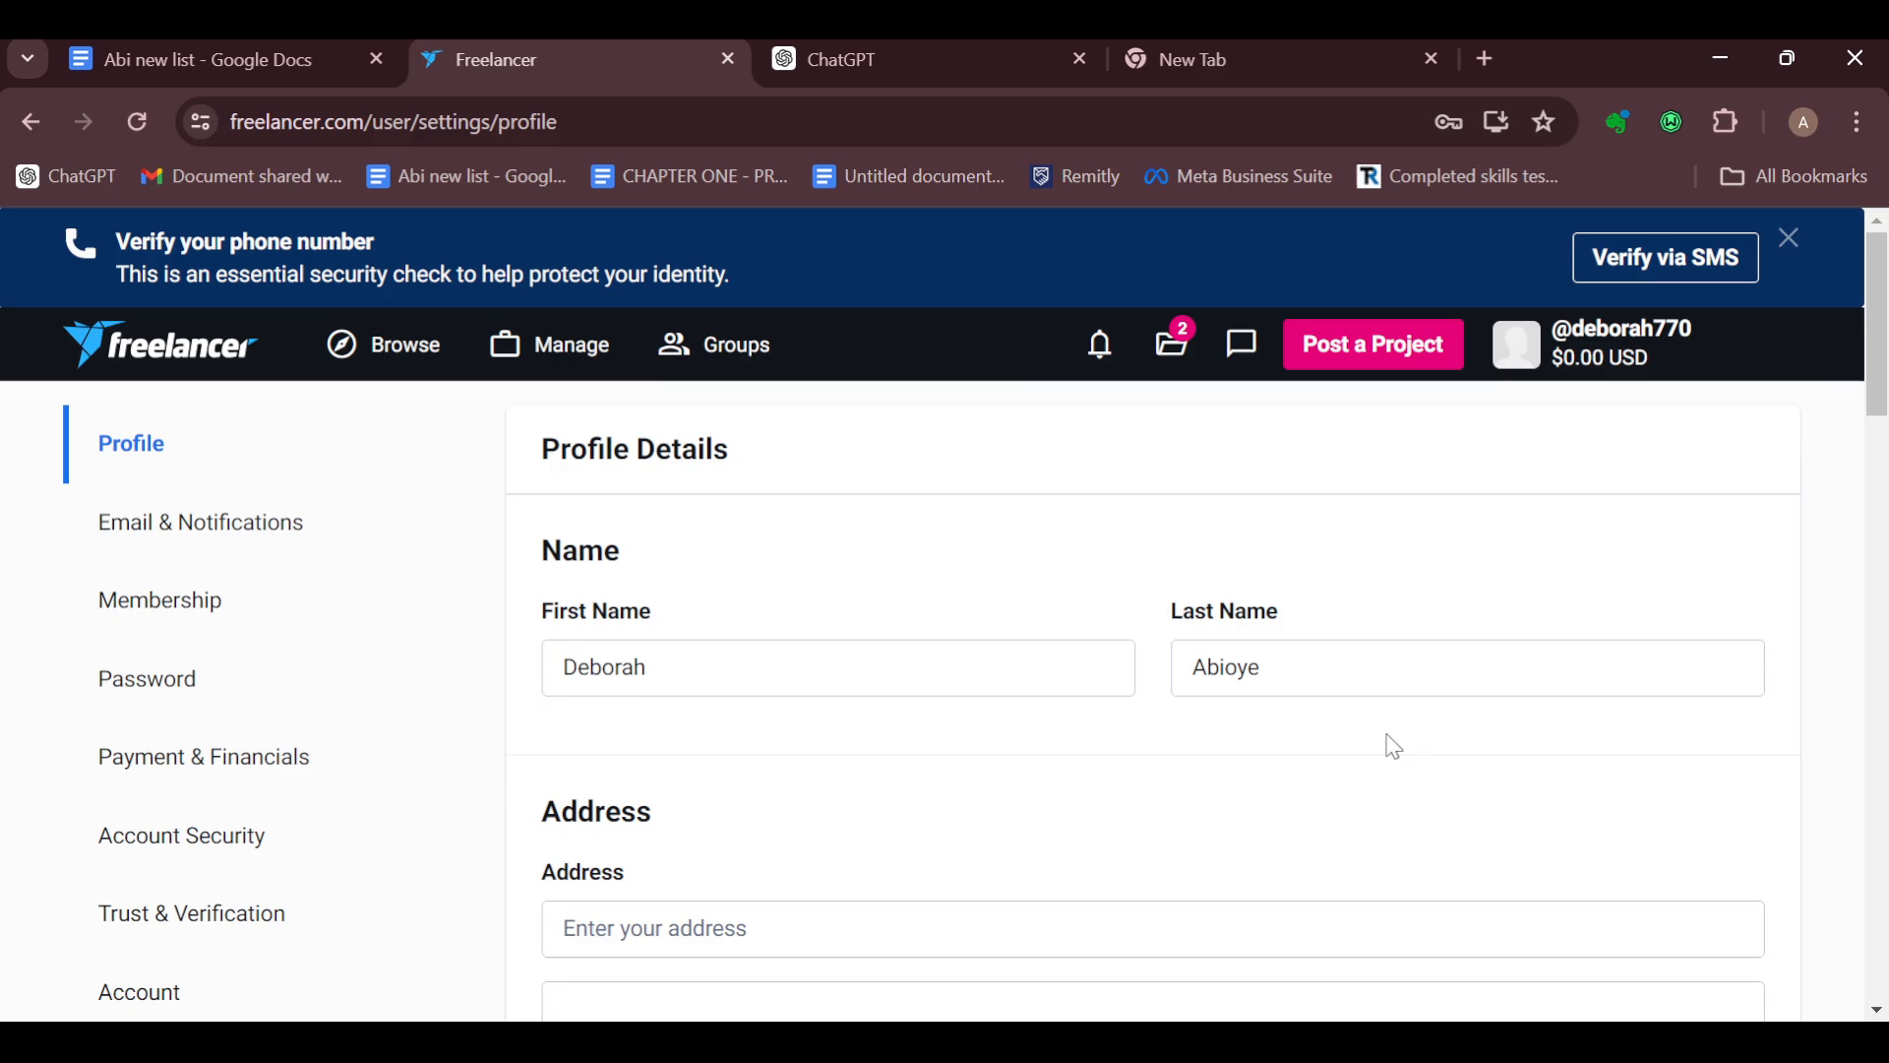
mouse_move(1079, 744)
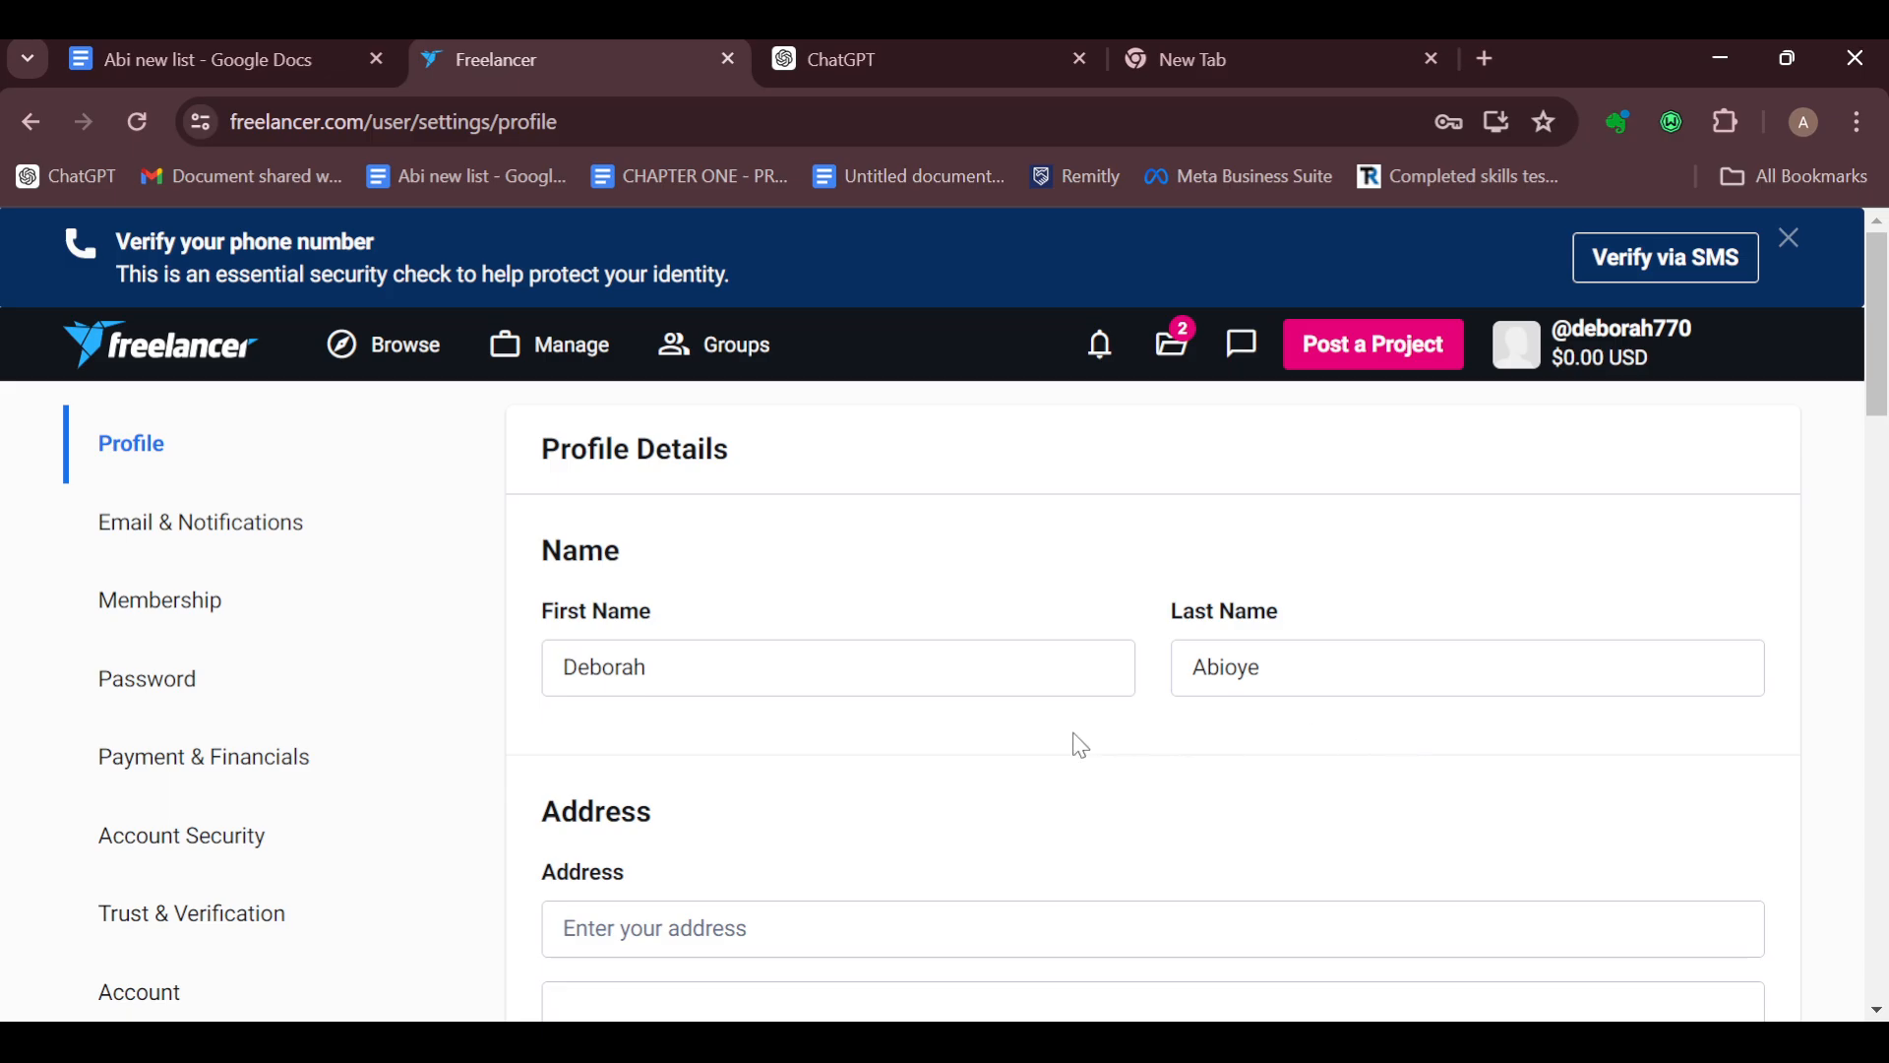
scroll(down, 3)
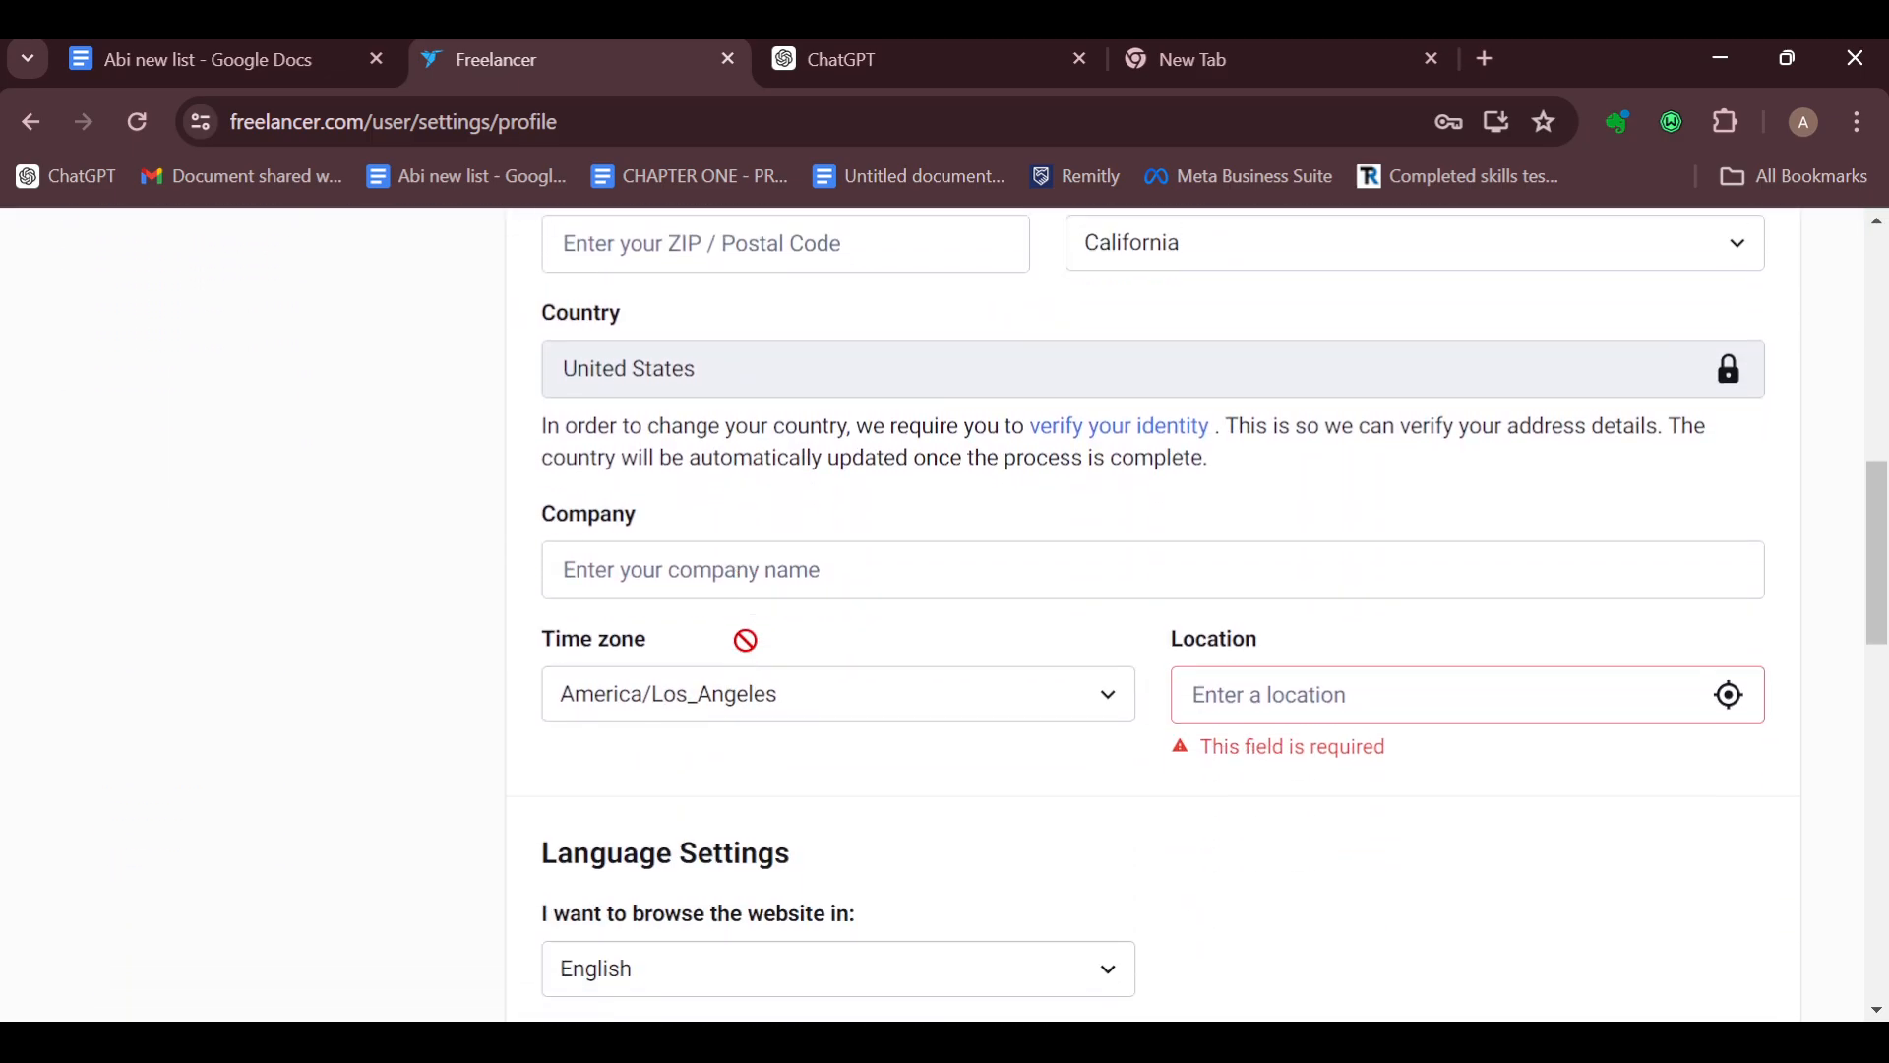
scroll(down, 3)
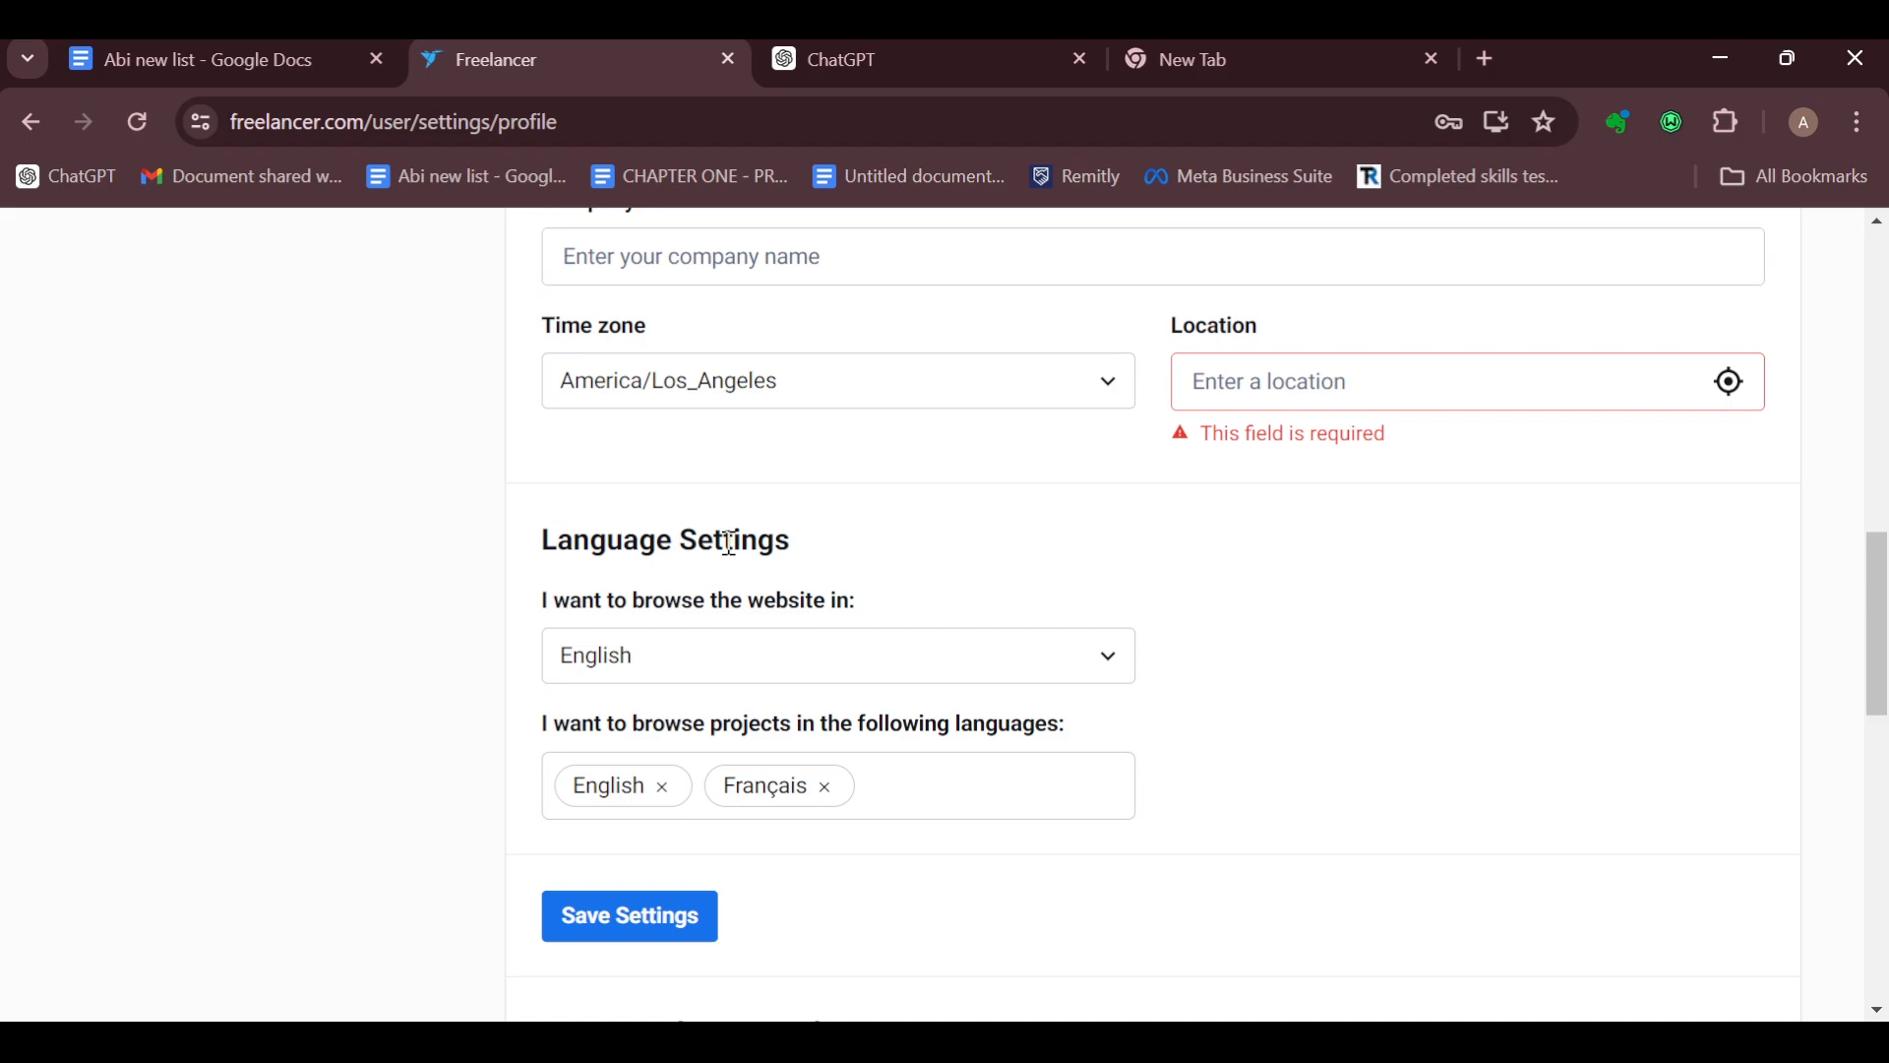
mouse_move(904, 652)
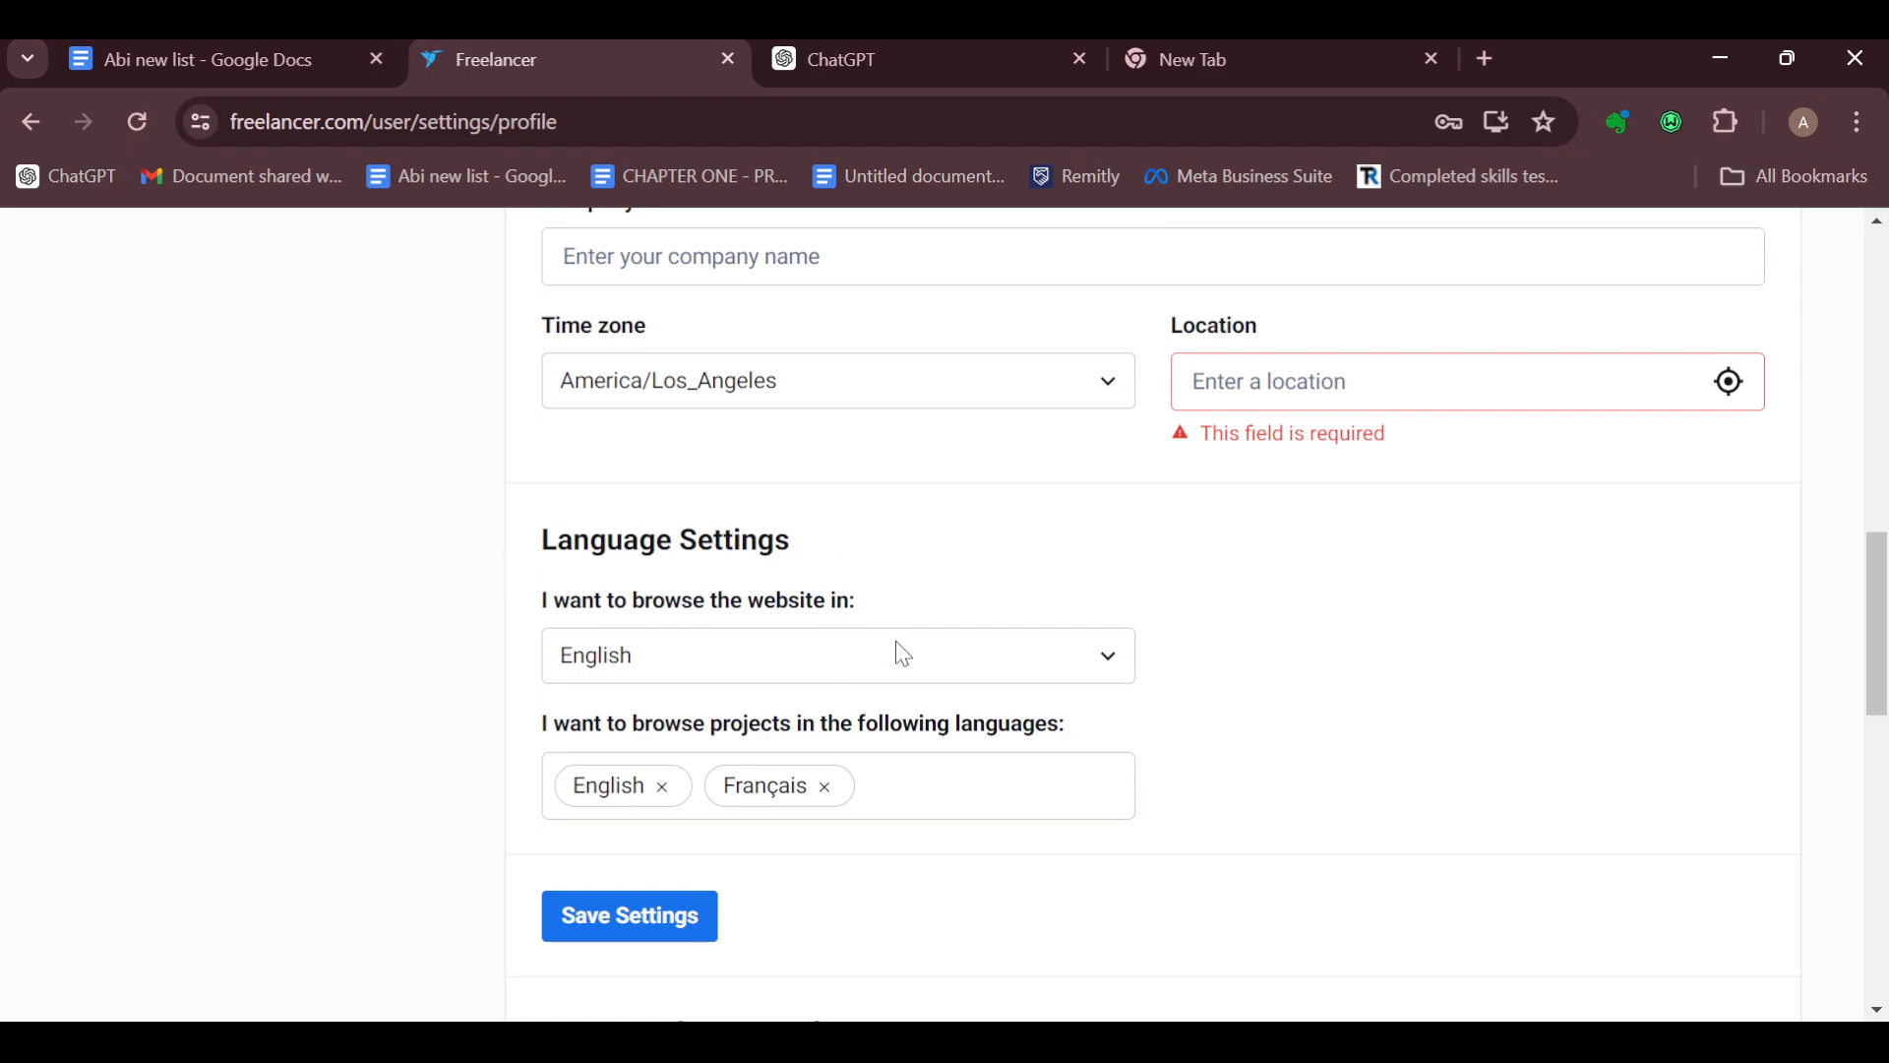
mouse_move(1024, 664)
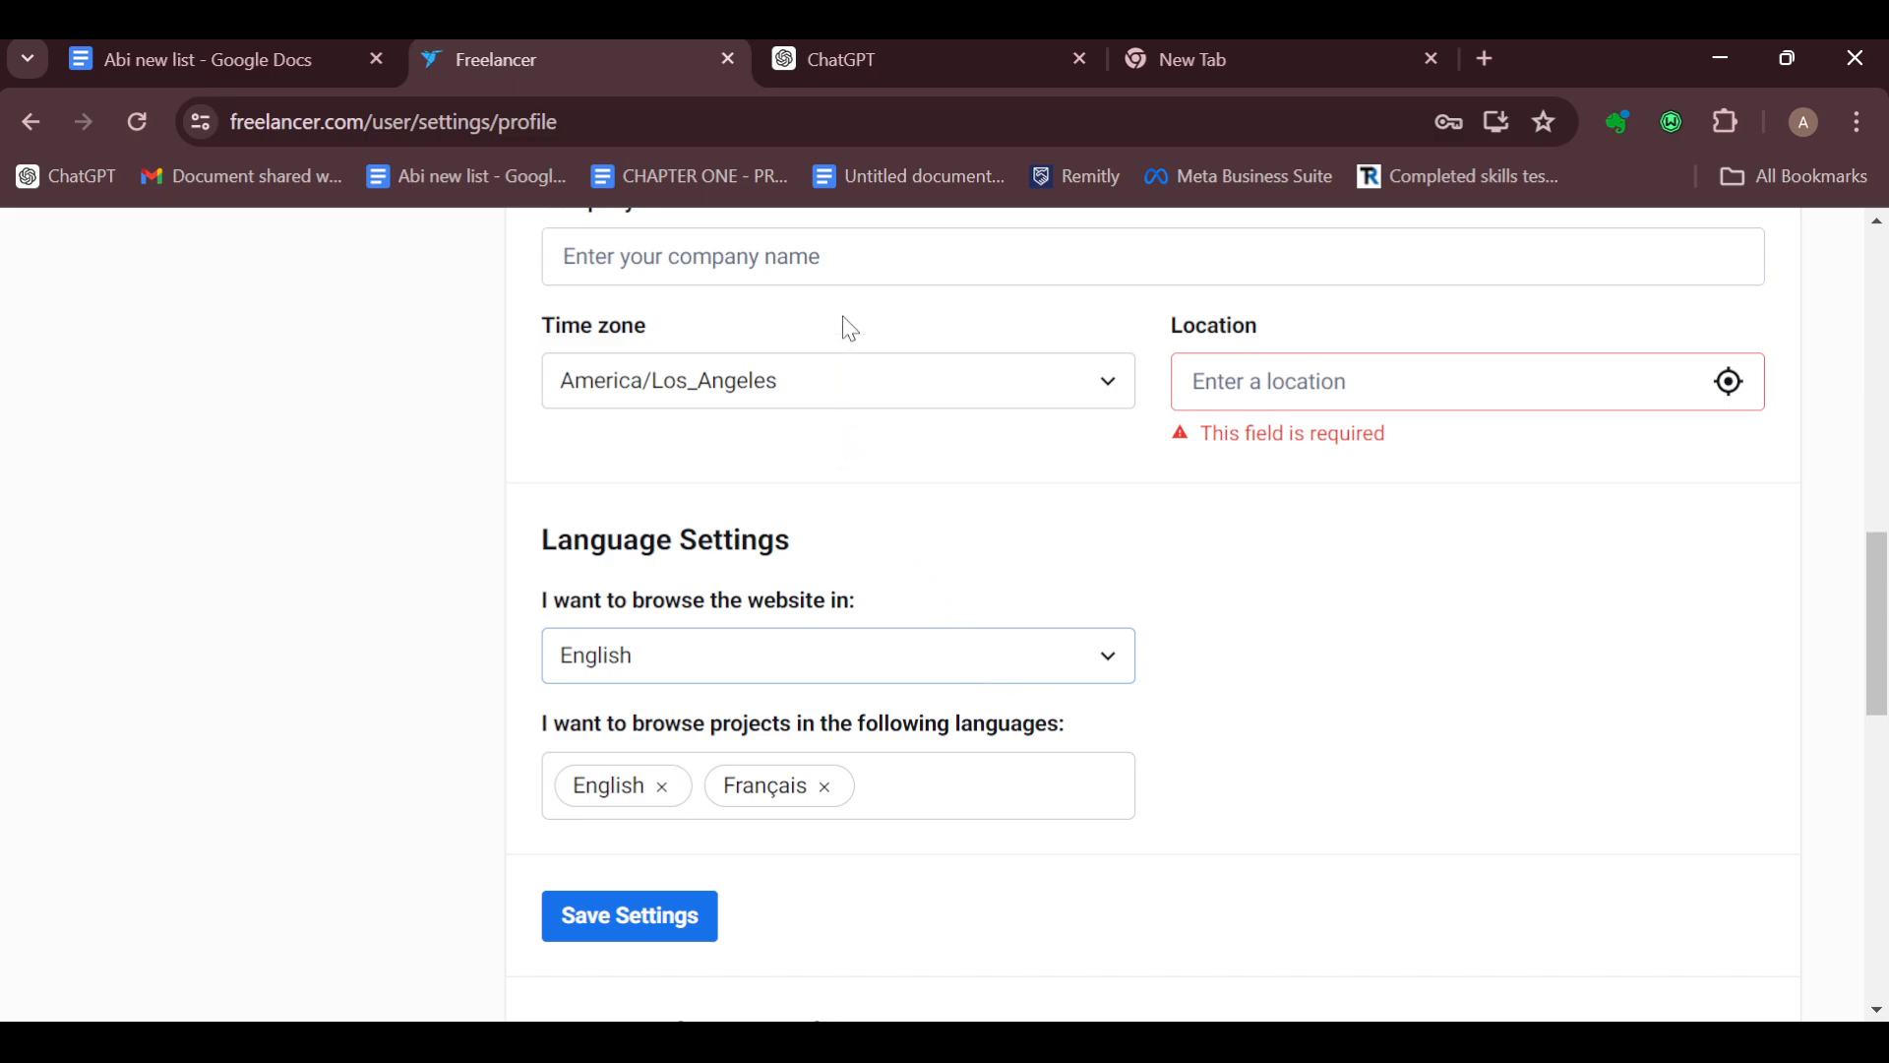
mouse_move(873, 287)
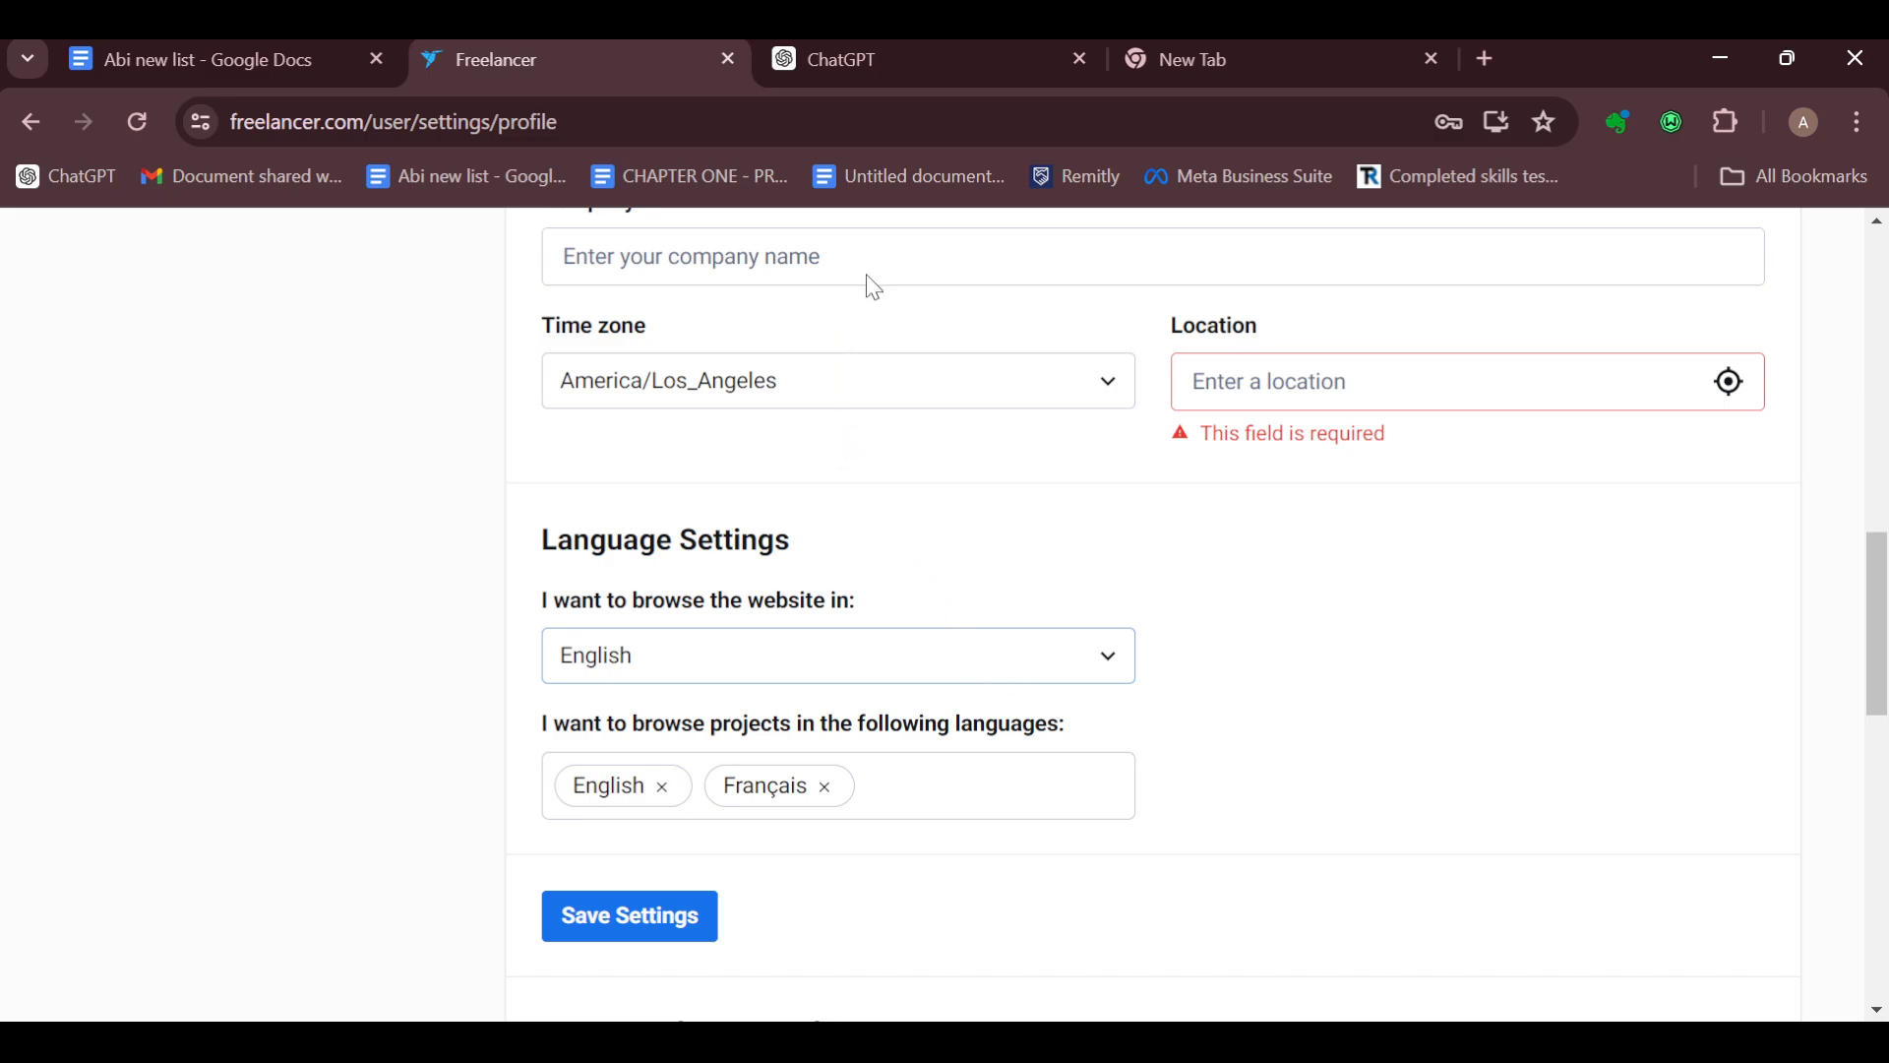
mouse_move(747, 322)
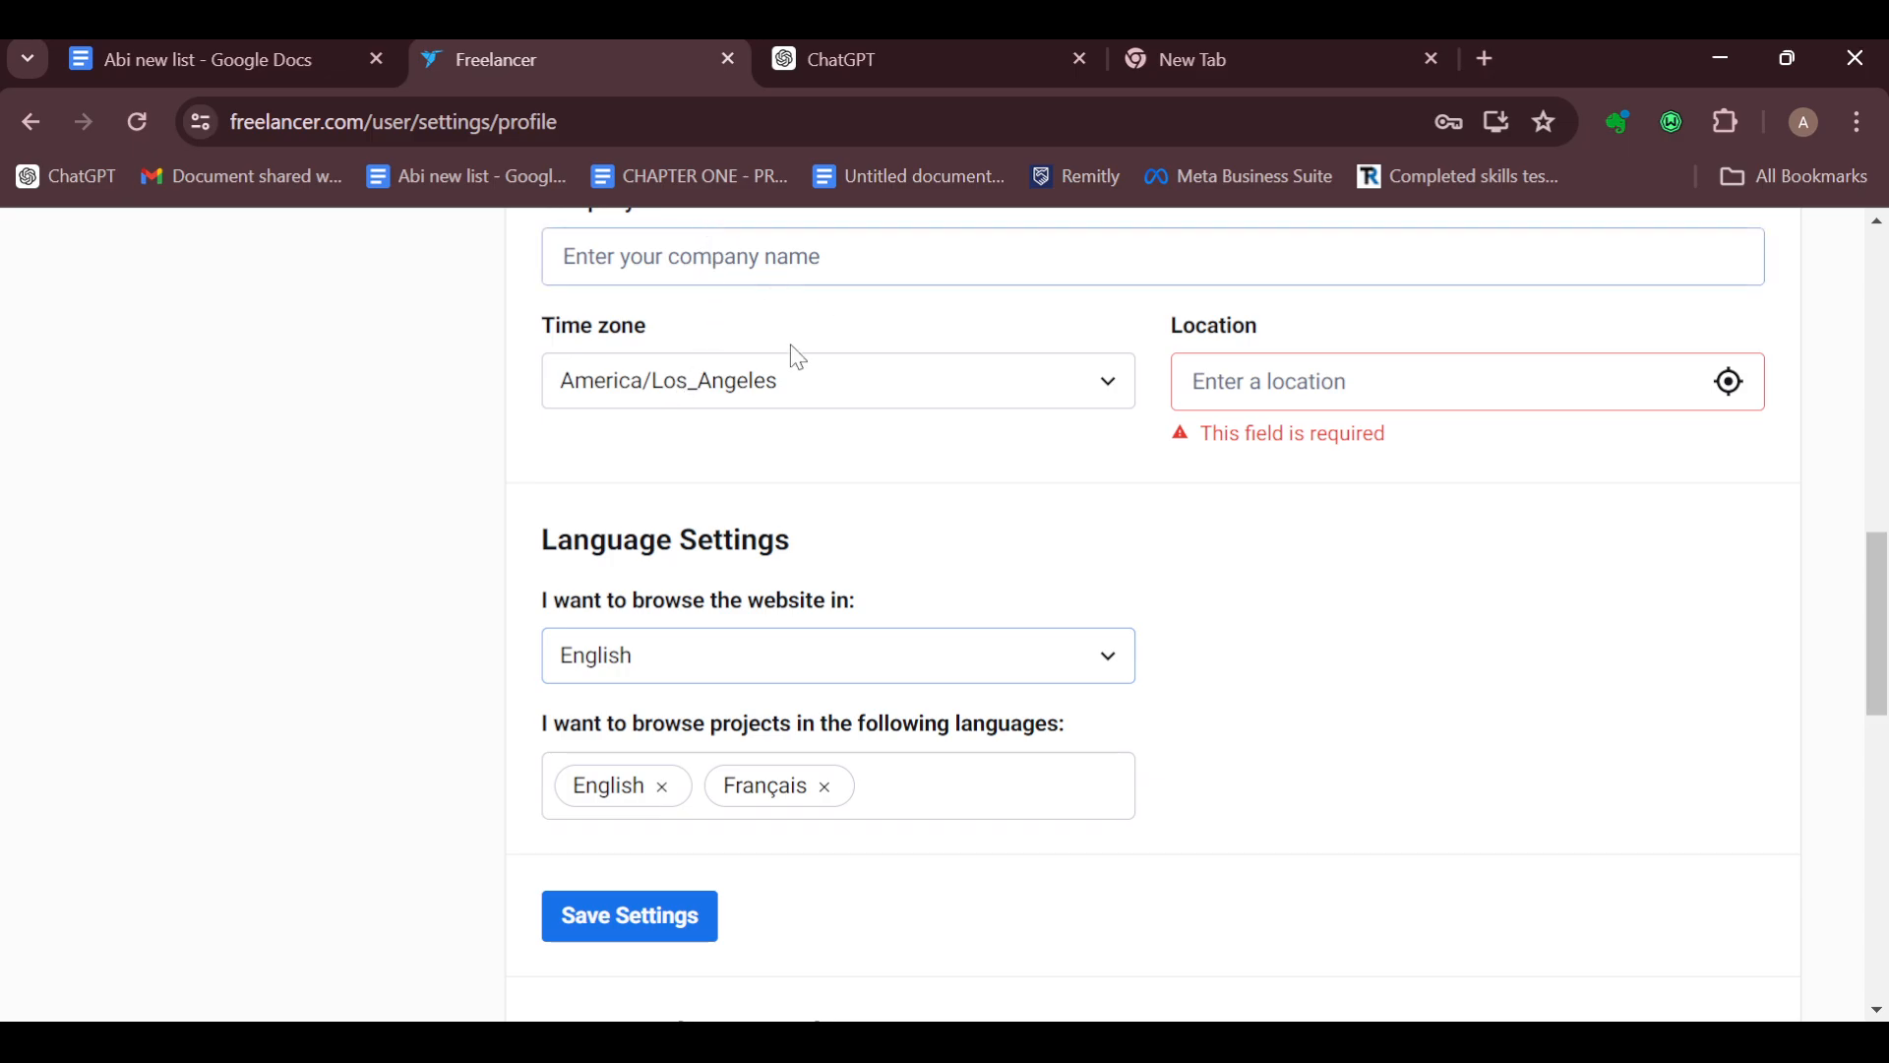
- Check Save Settings, return to the dashboard via the logo, and minimize the Messages panel
scroll(down, 3)
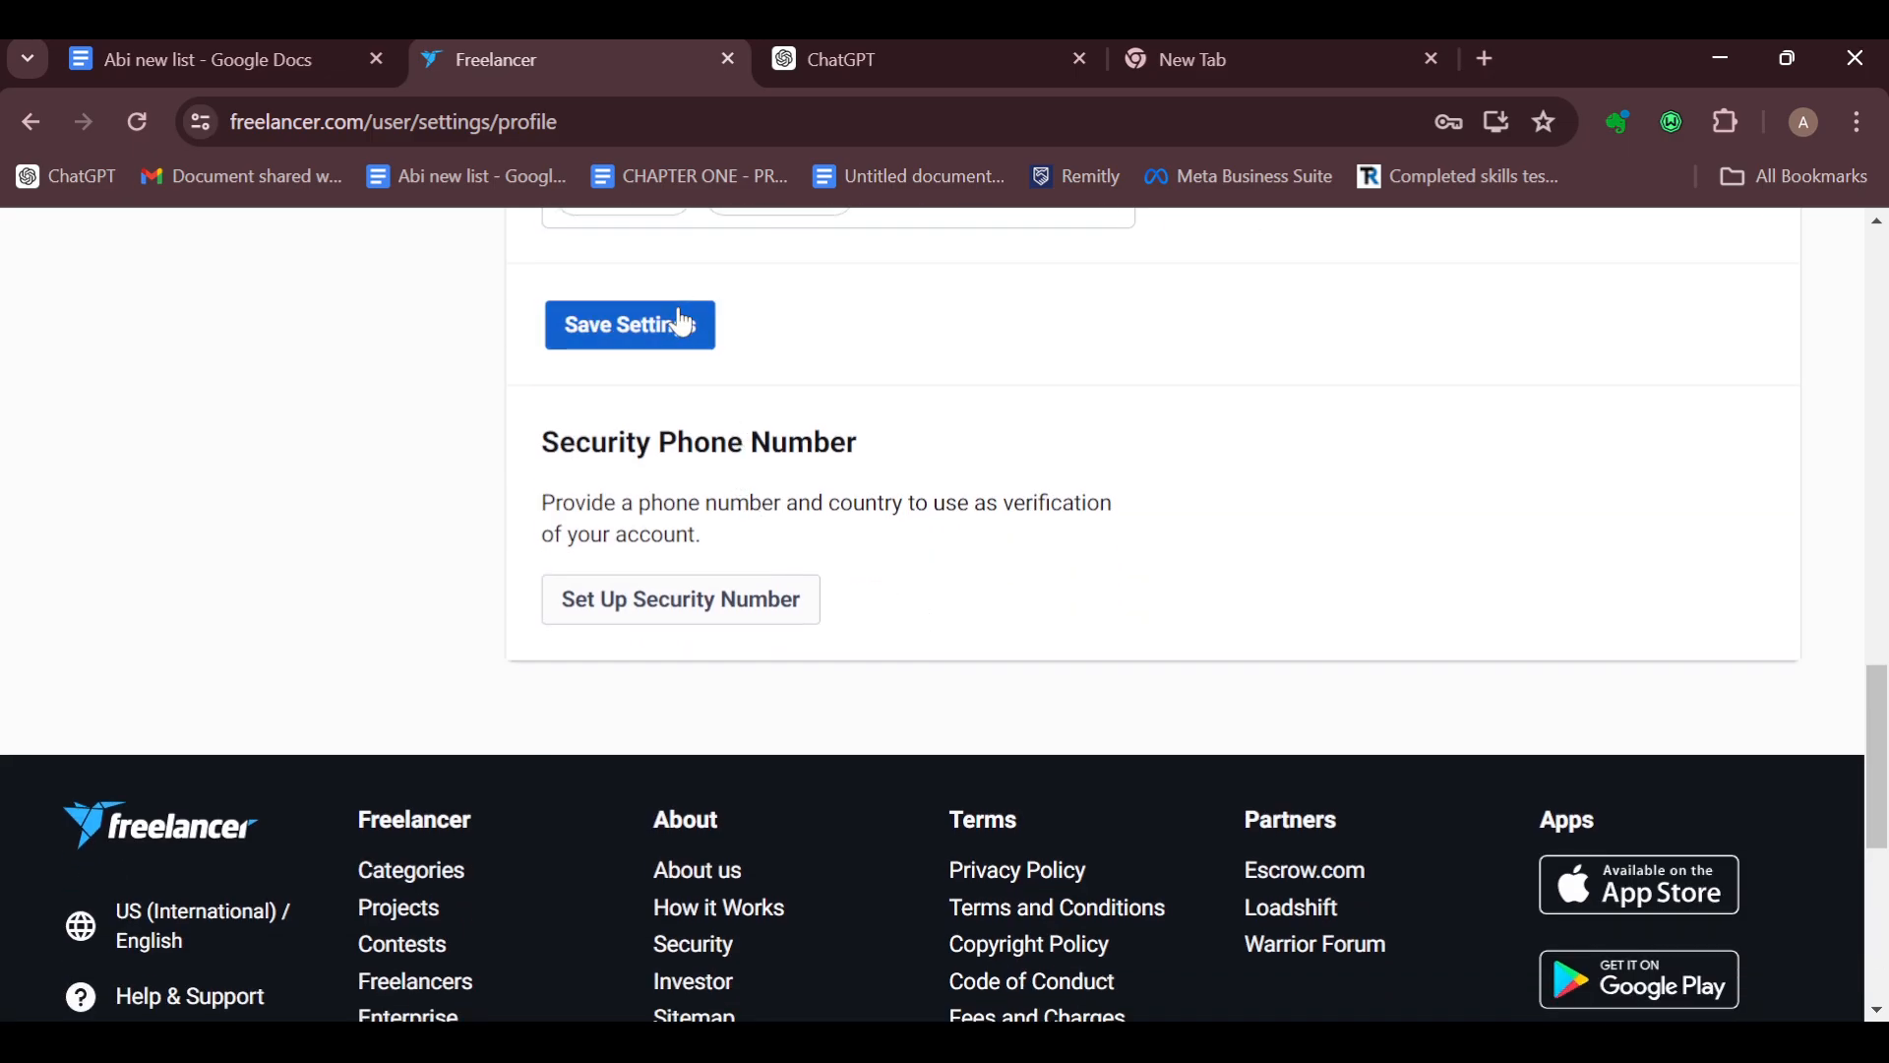
mouse_move(951, 494)
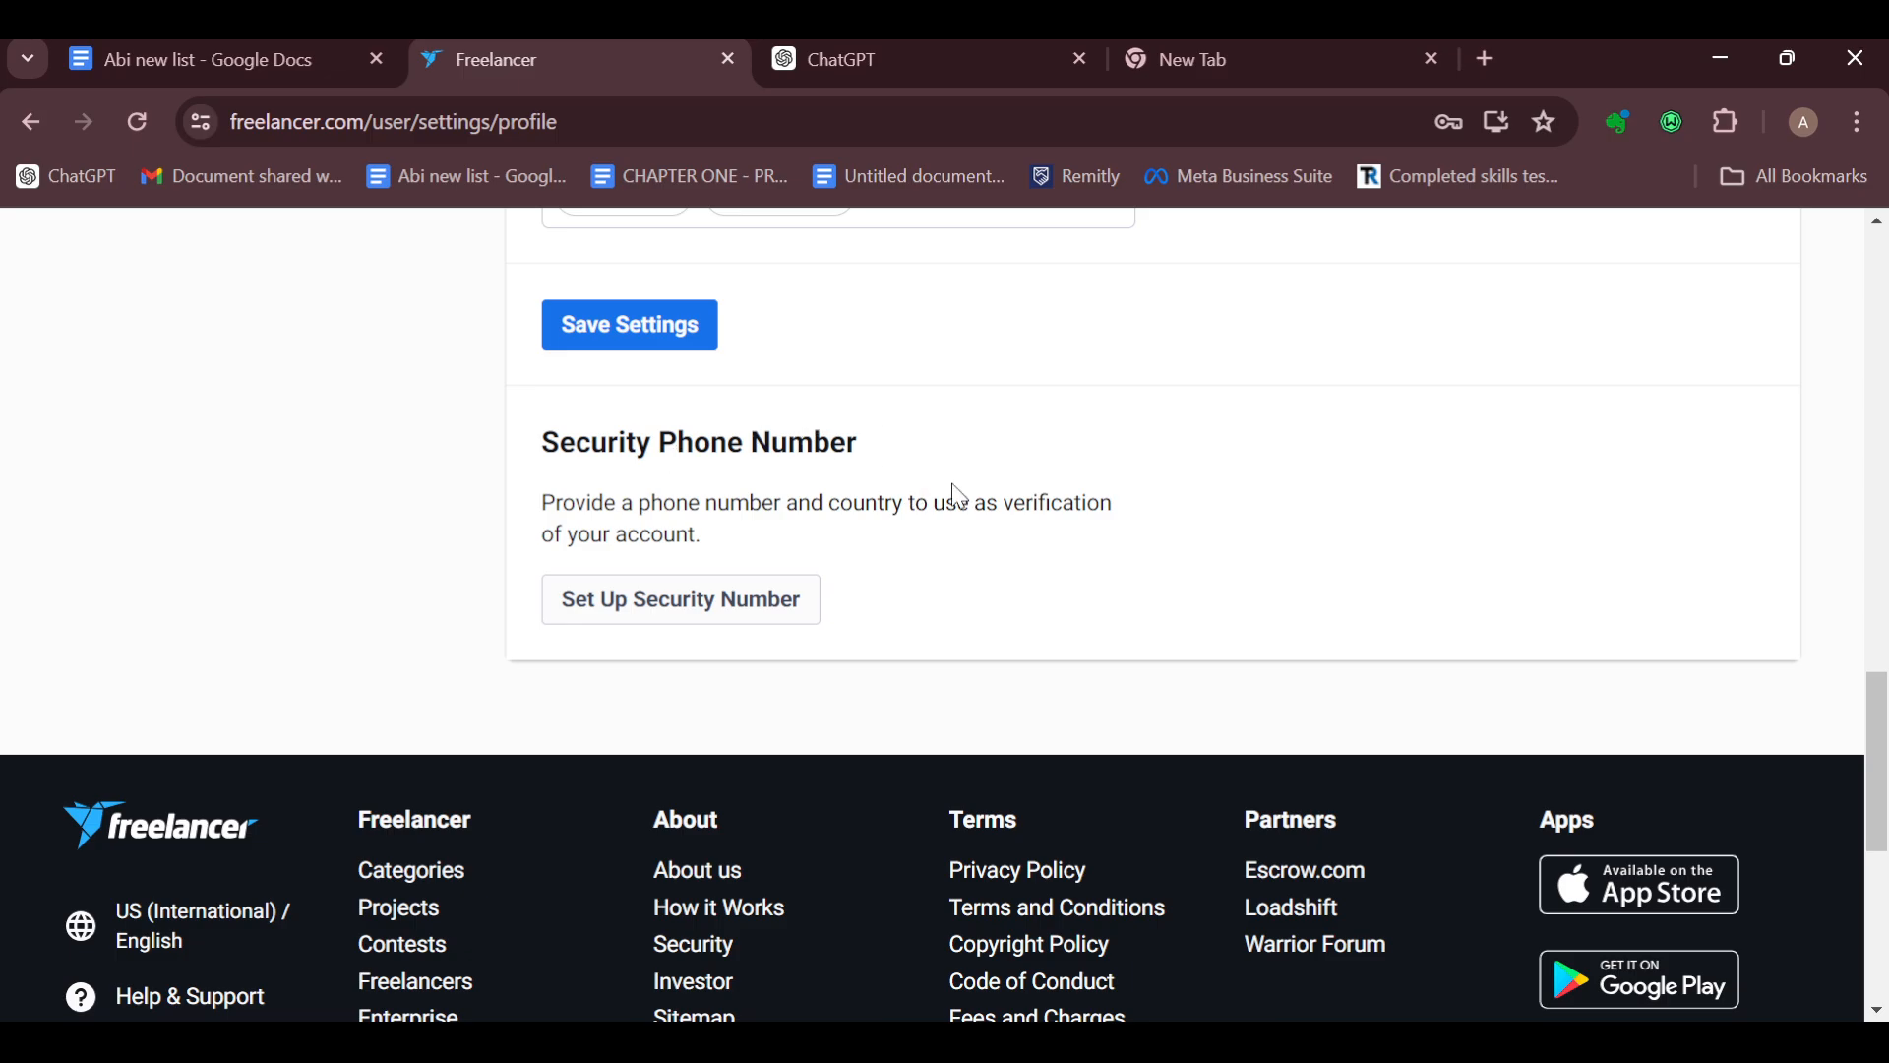
scroll(up, 3)
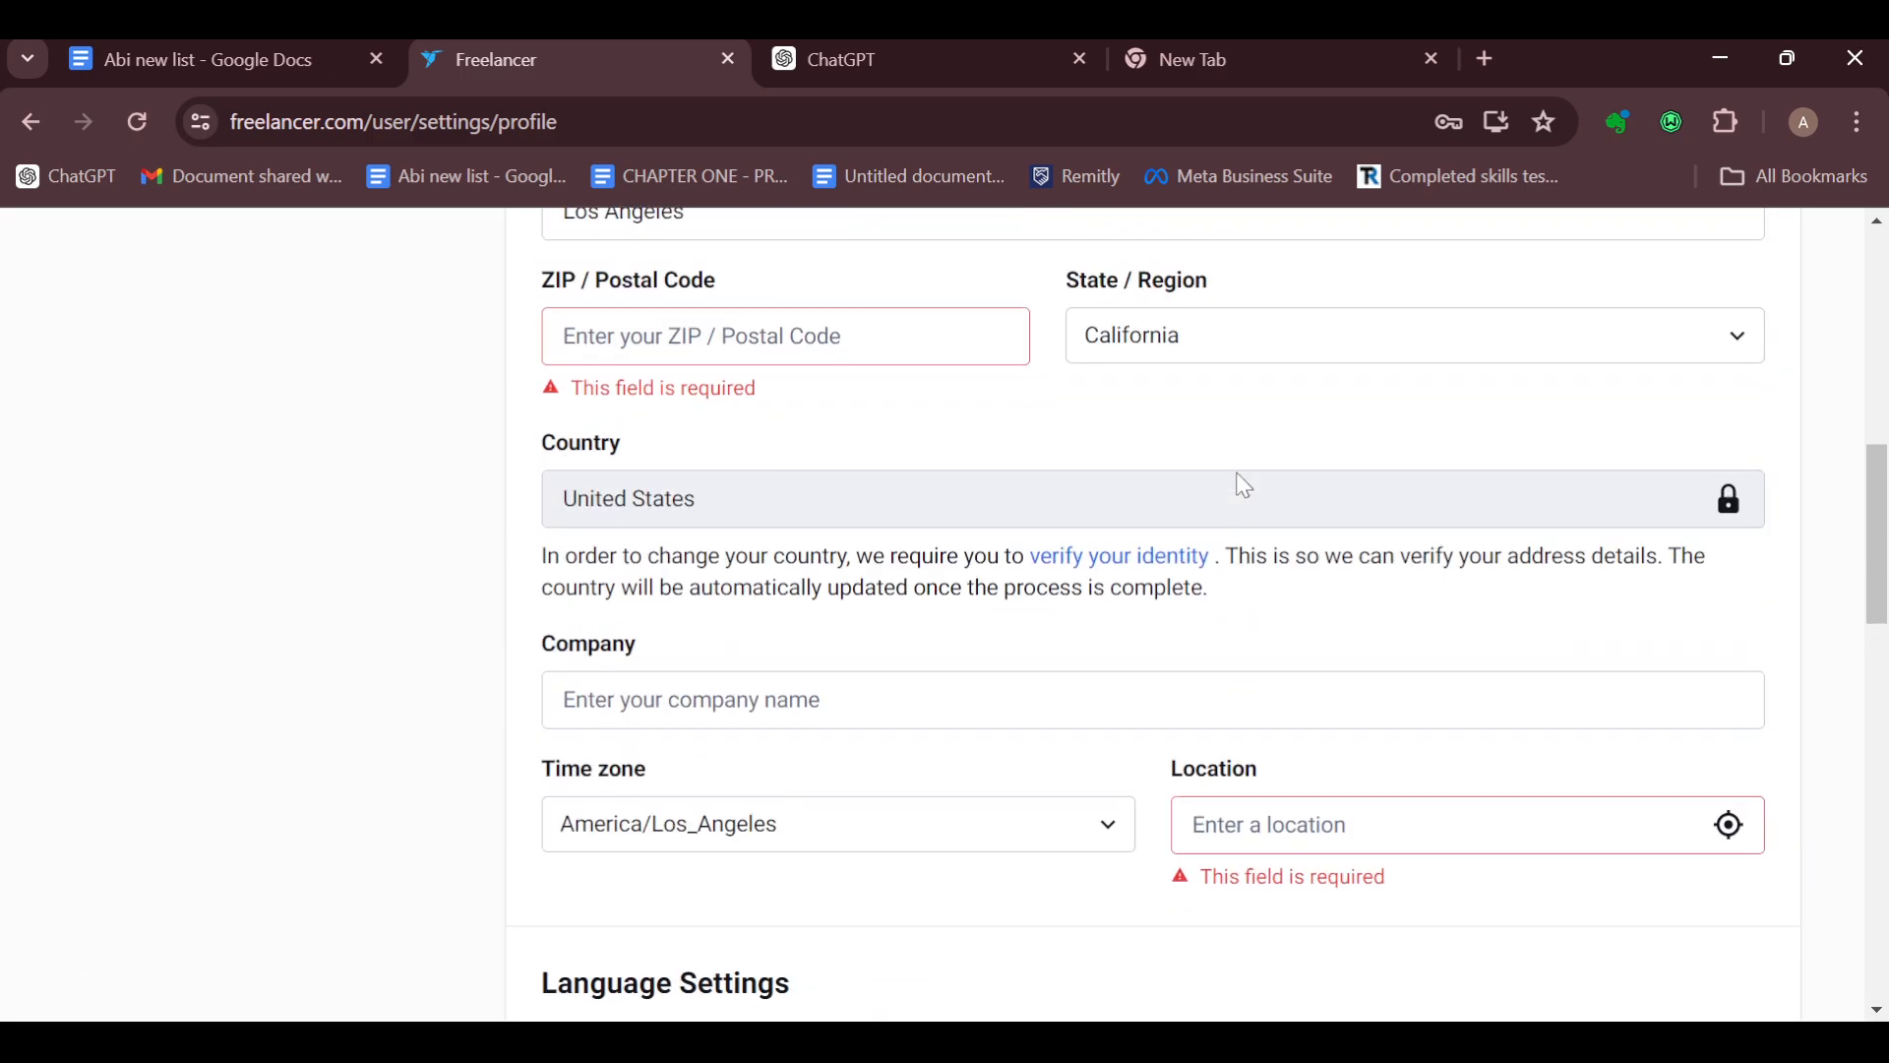
scroll(up, 3)
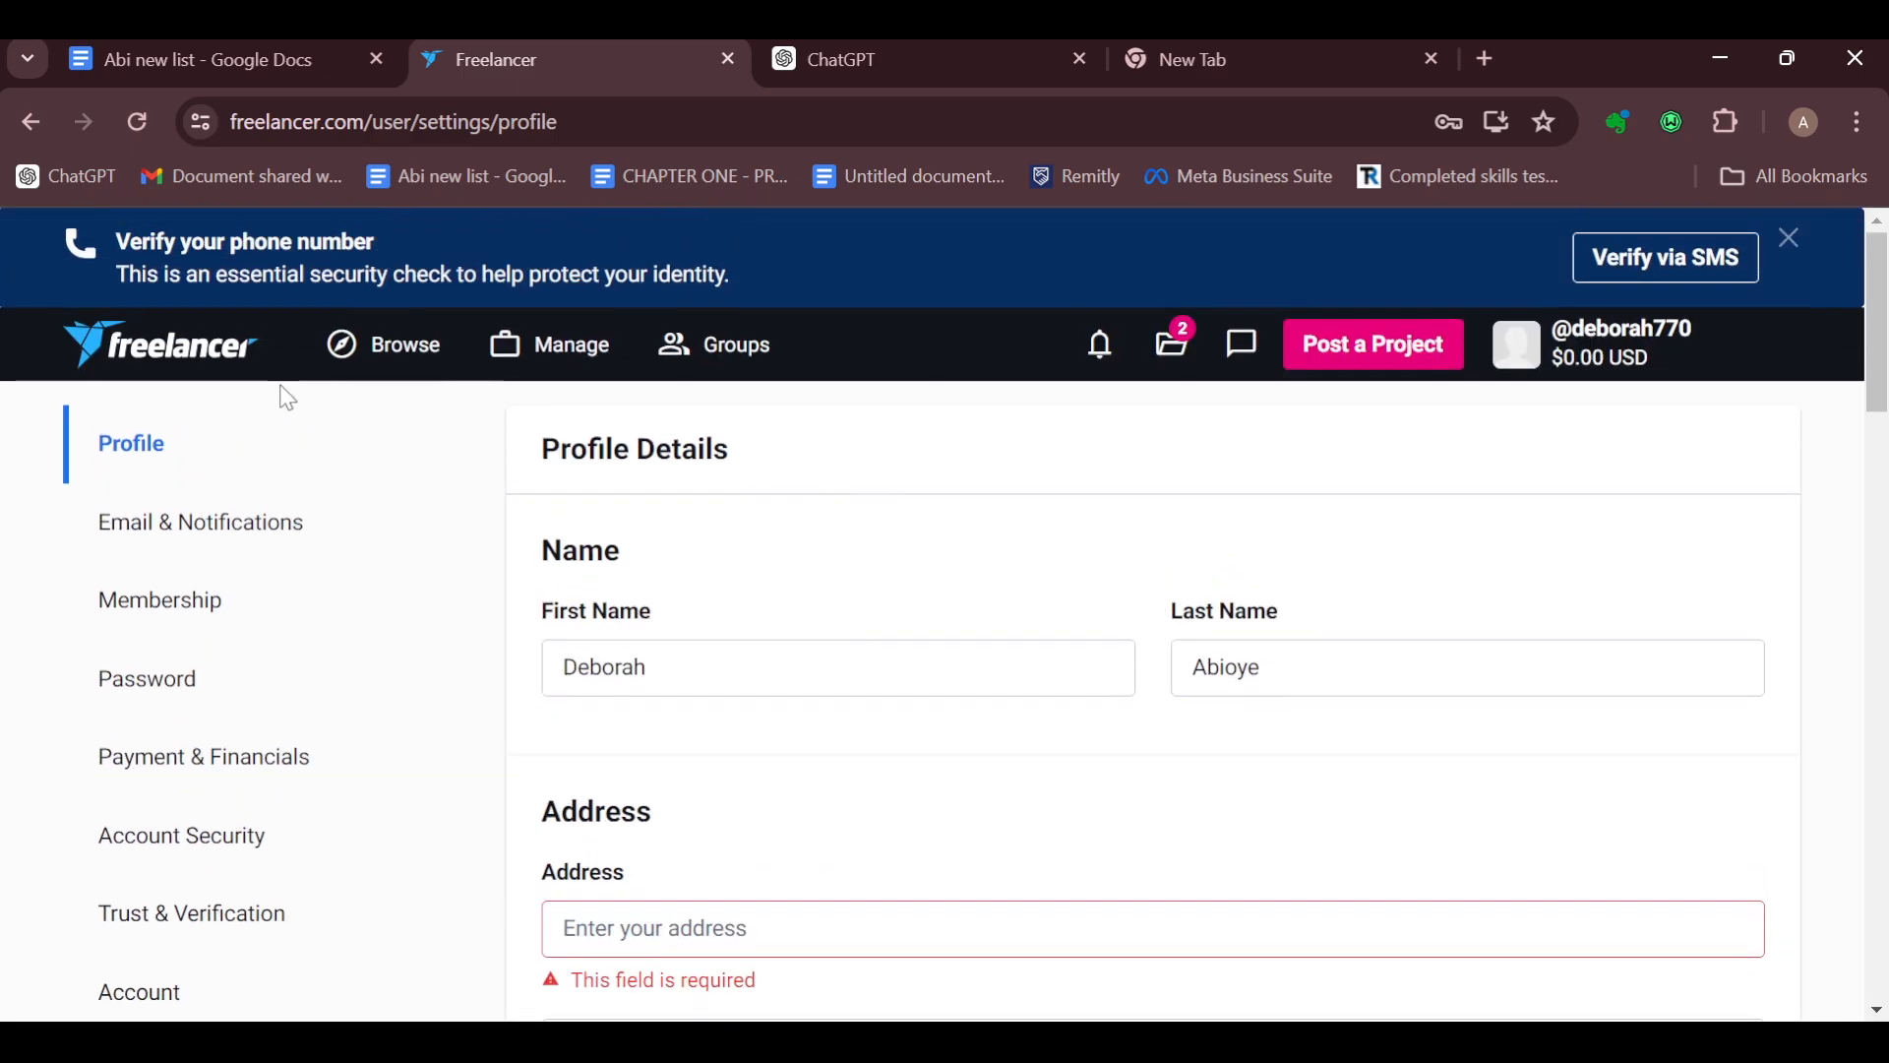
click(160, 343)
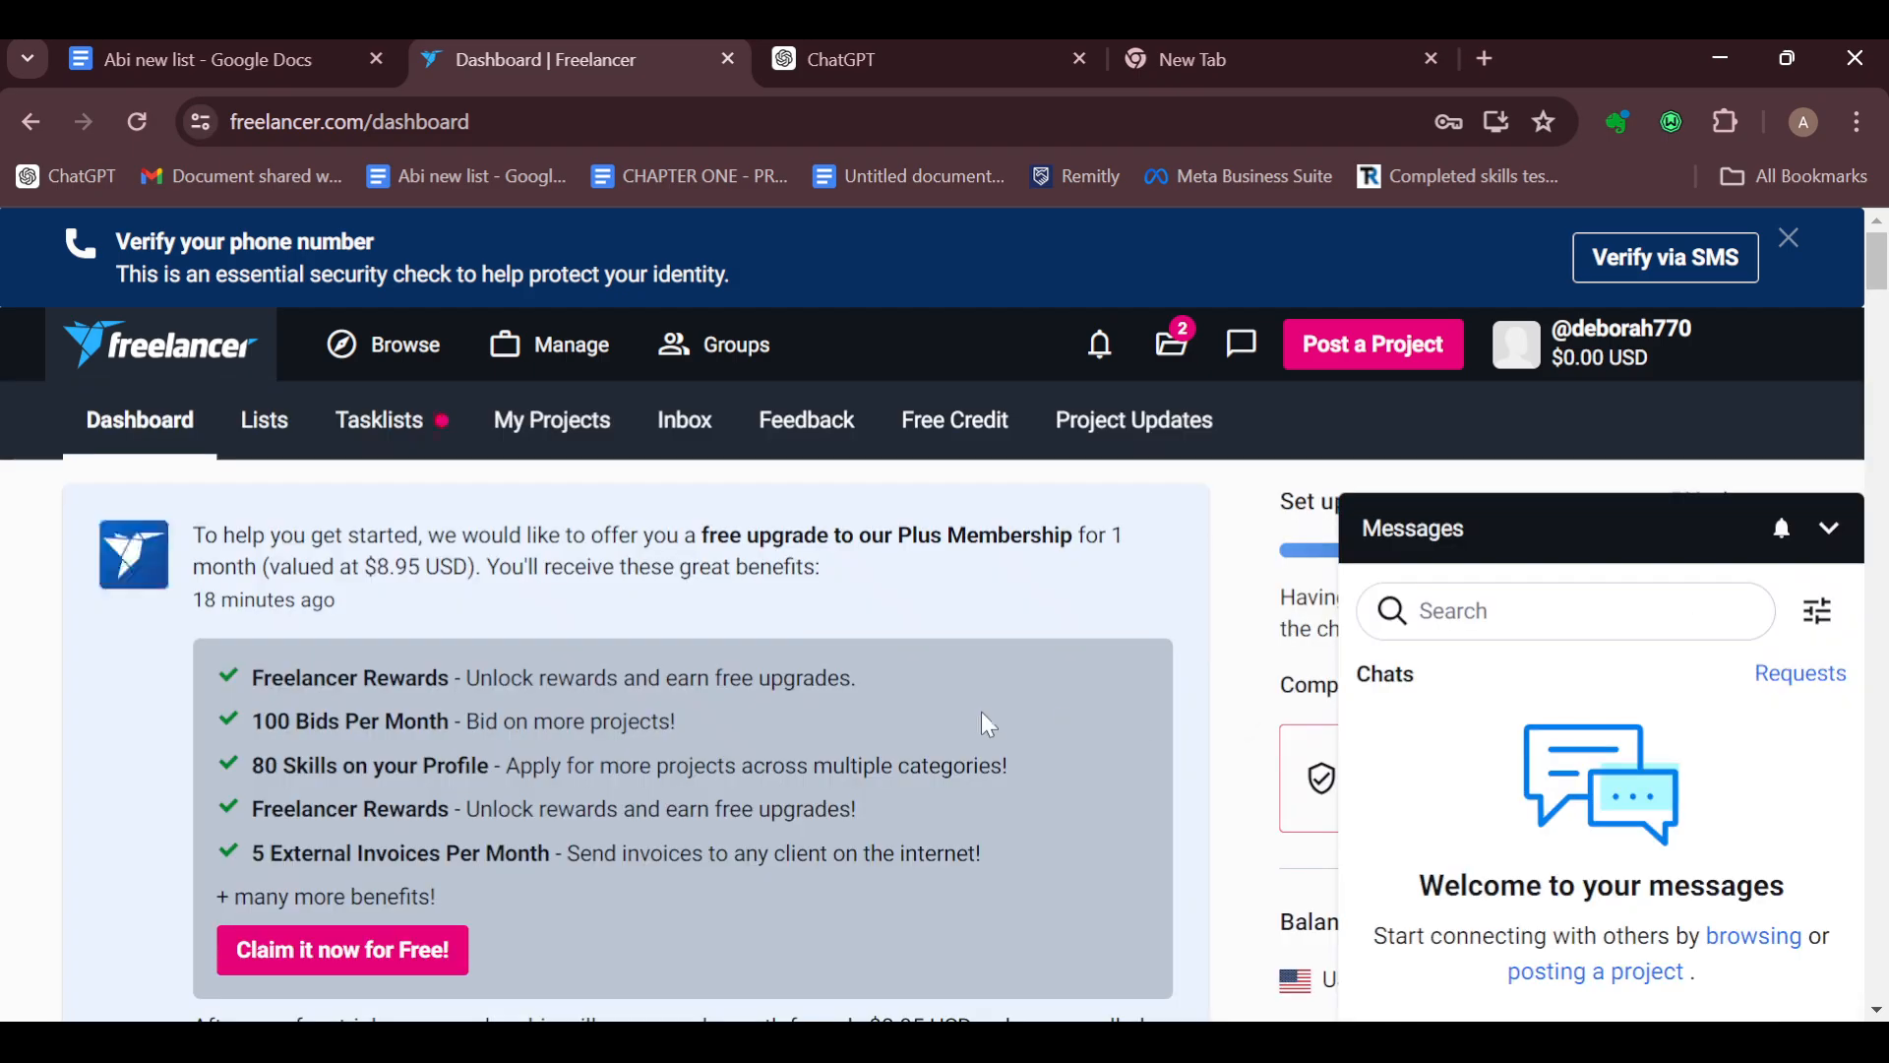
mouse_move(1808, 608)
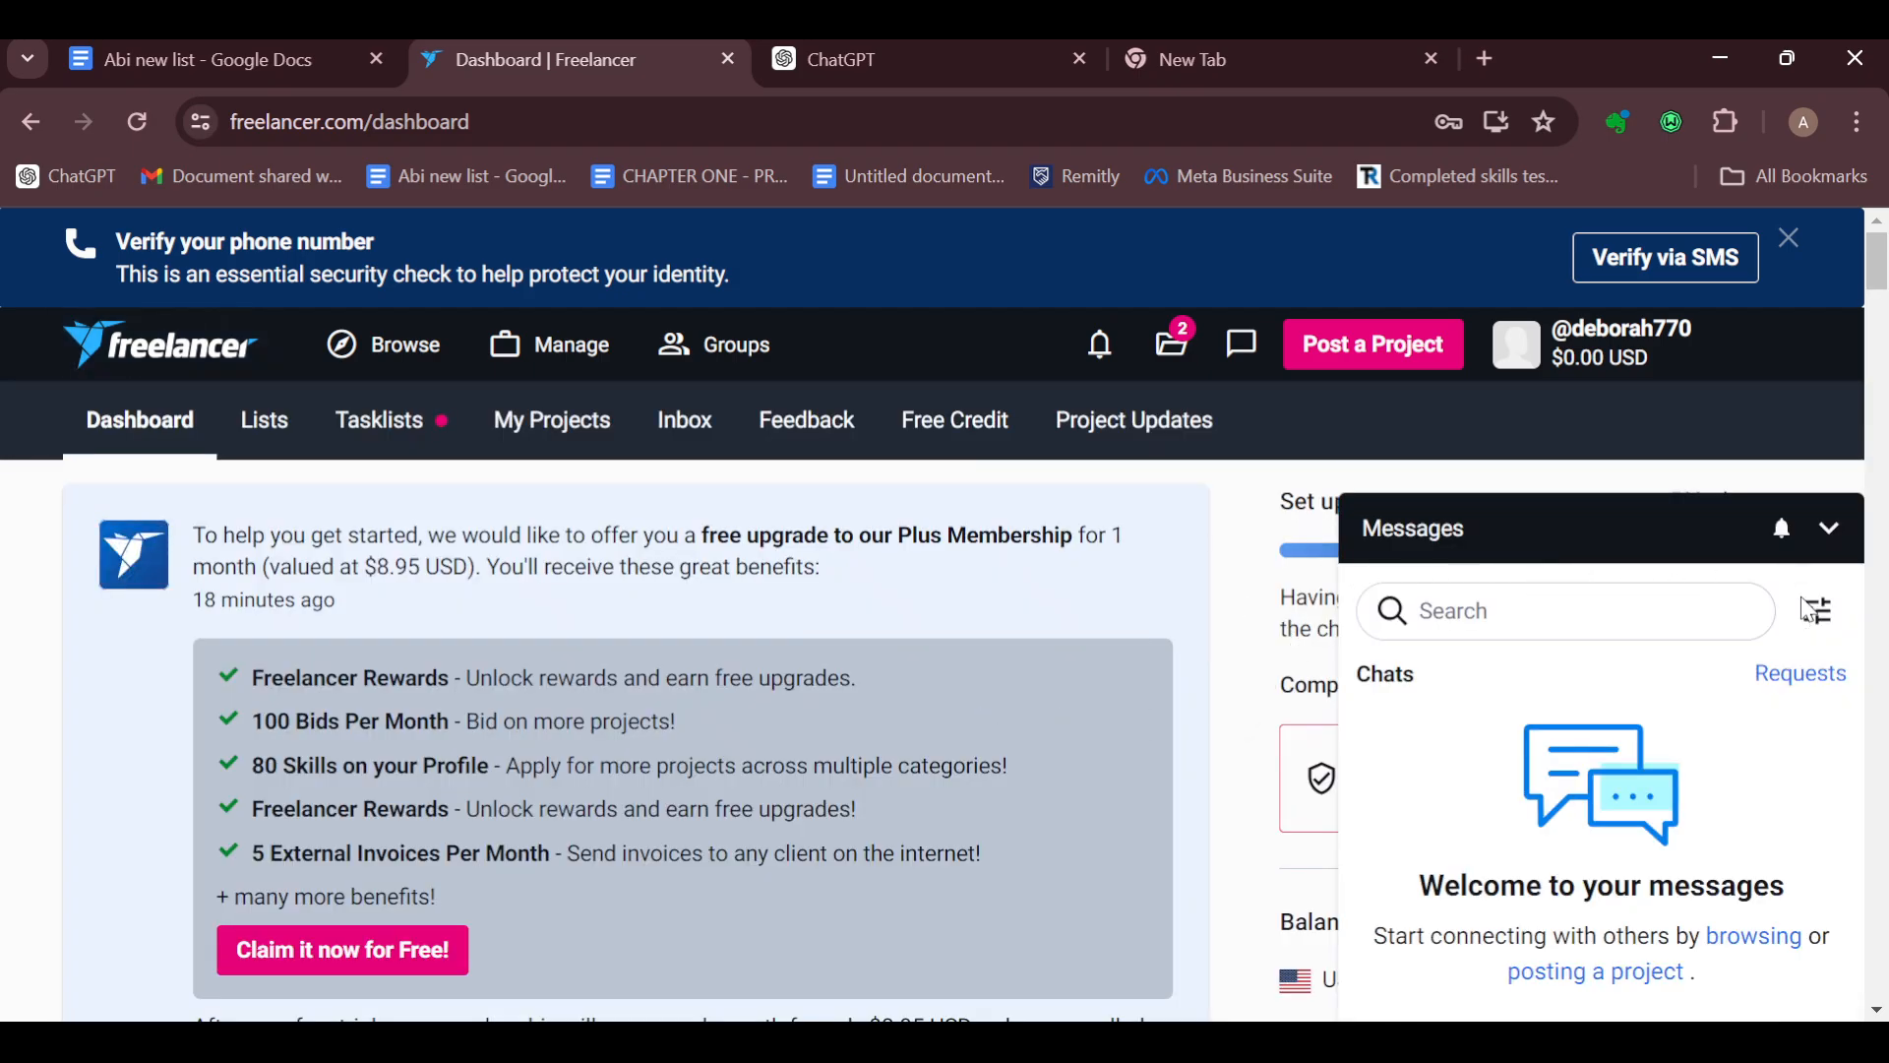
click(1828, 528)
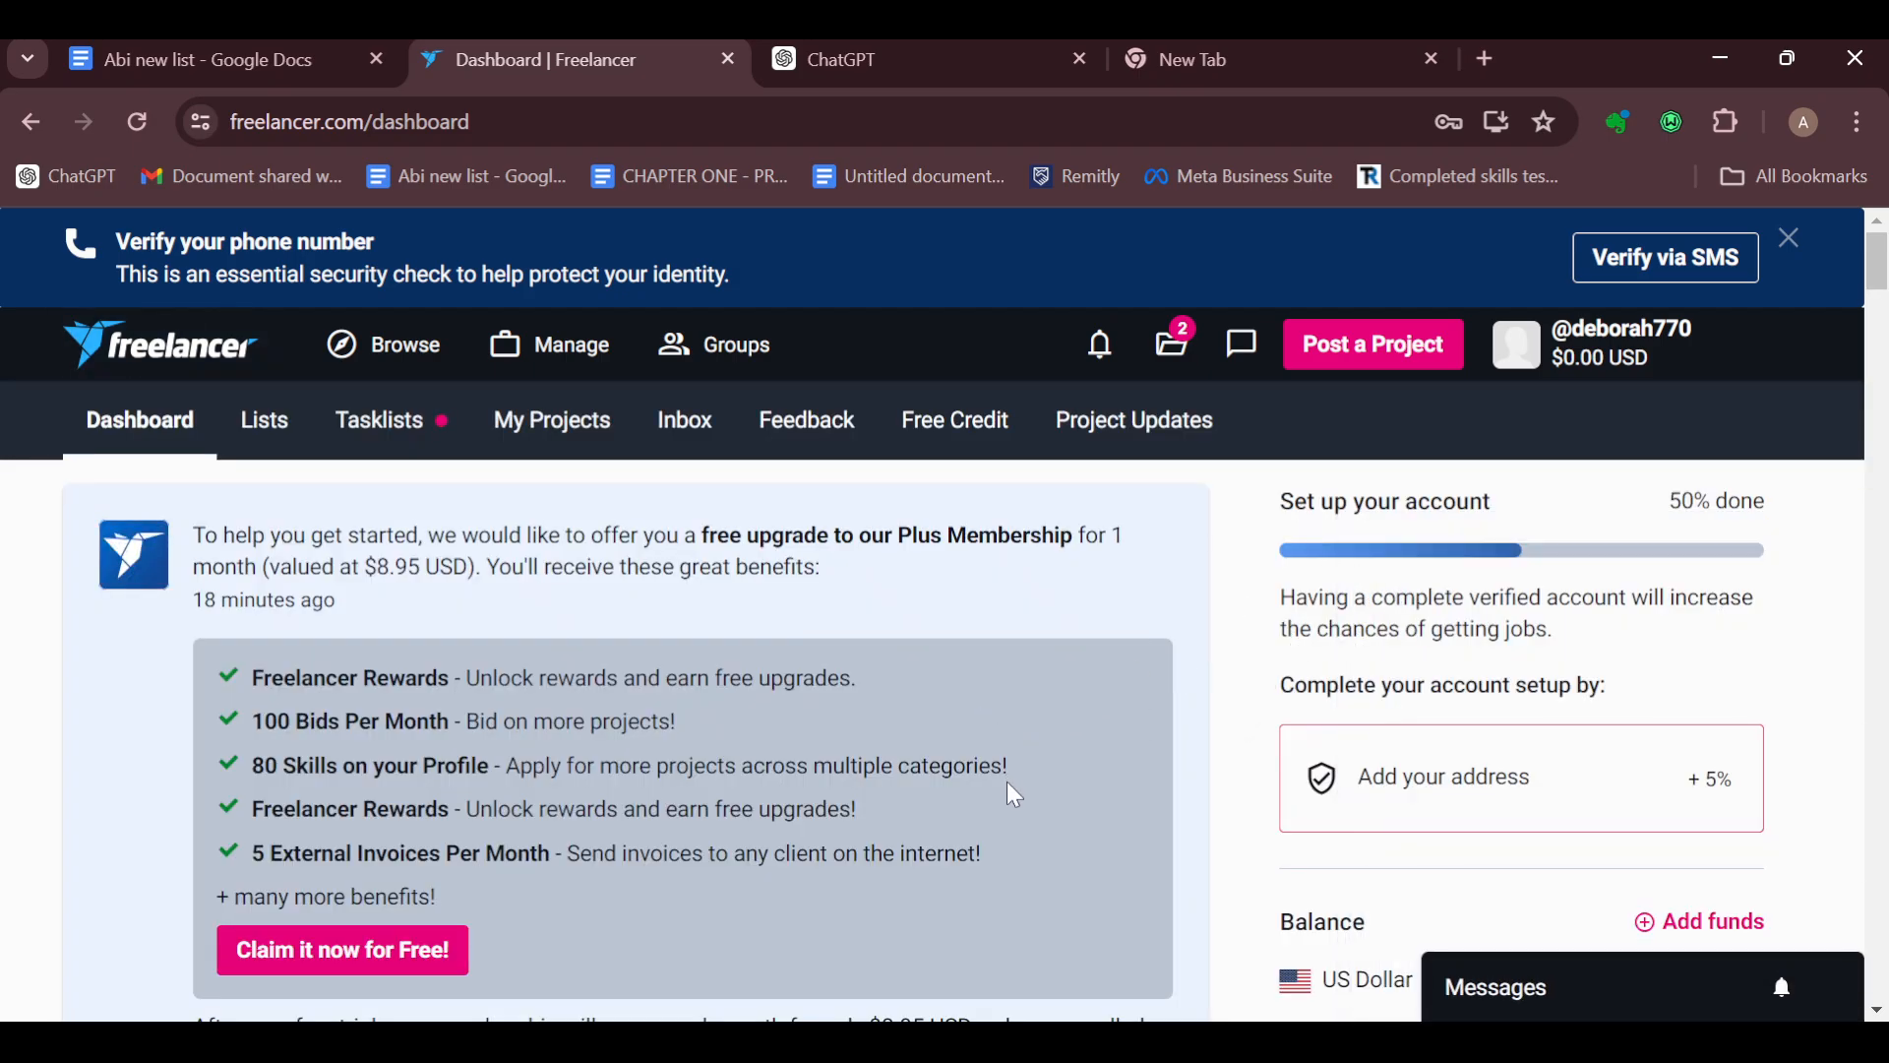